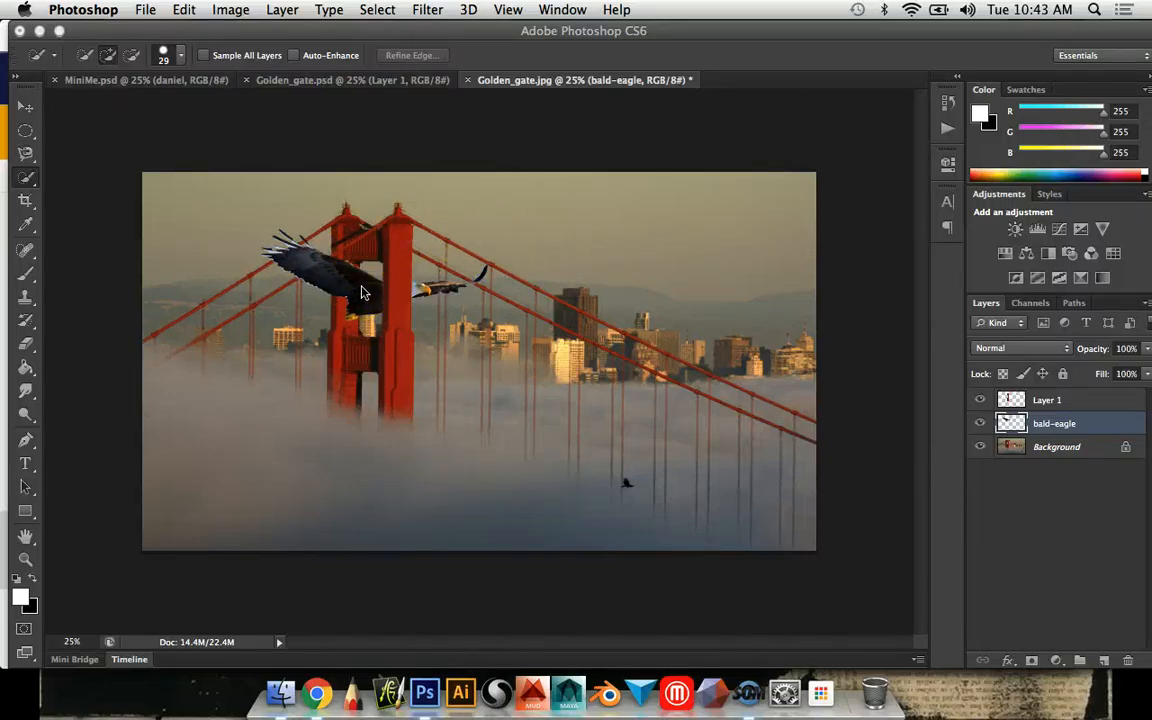
{"action": "mouse_move", "coordinate": [620, 330]}
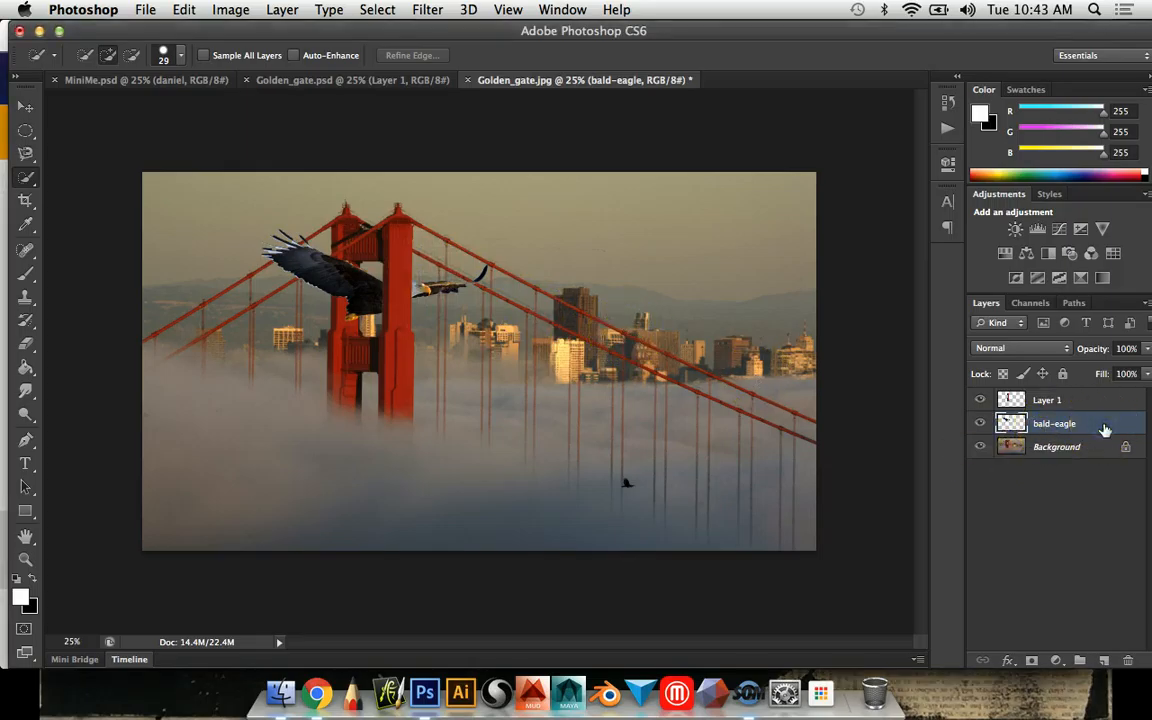
{"action": "mouse_move", "coordinate": [824, 499]}
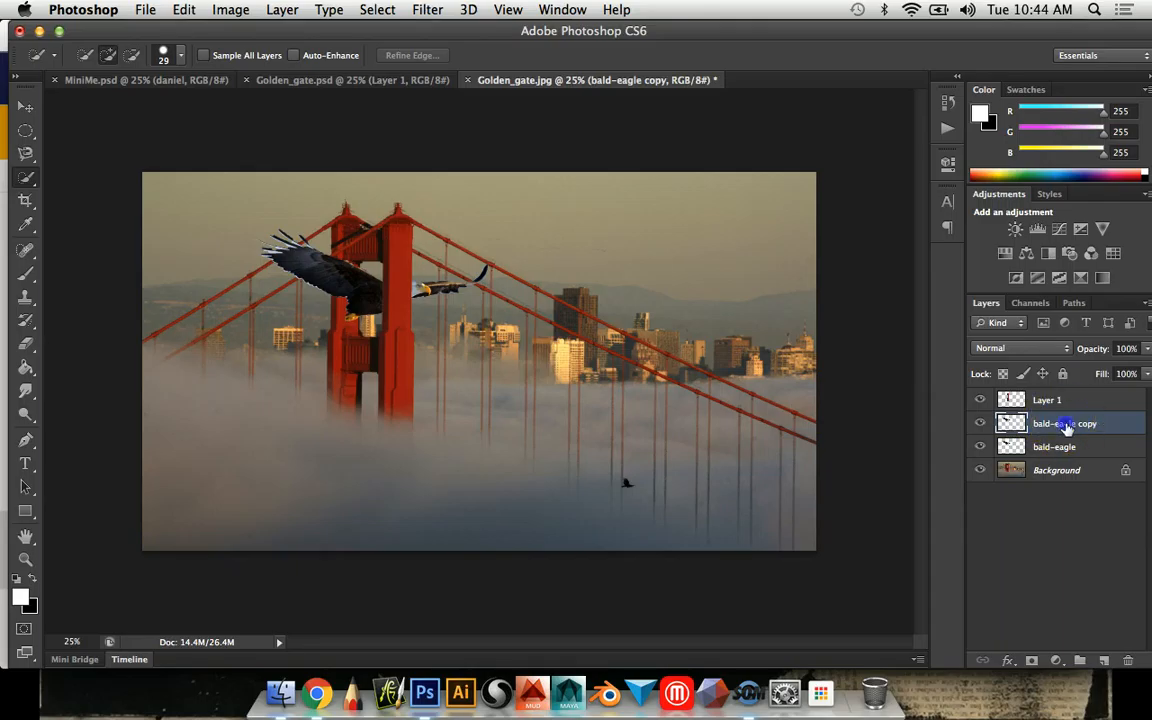
Step: Rename the duplicated eagle layer to 'bald-eagle shadow'
{"action": "double_click", "coordinate": [1065, 423]}
{"action": "type", "text": "shadow"}
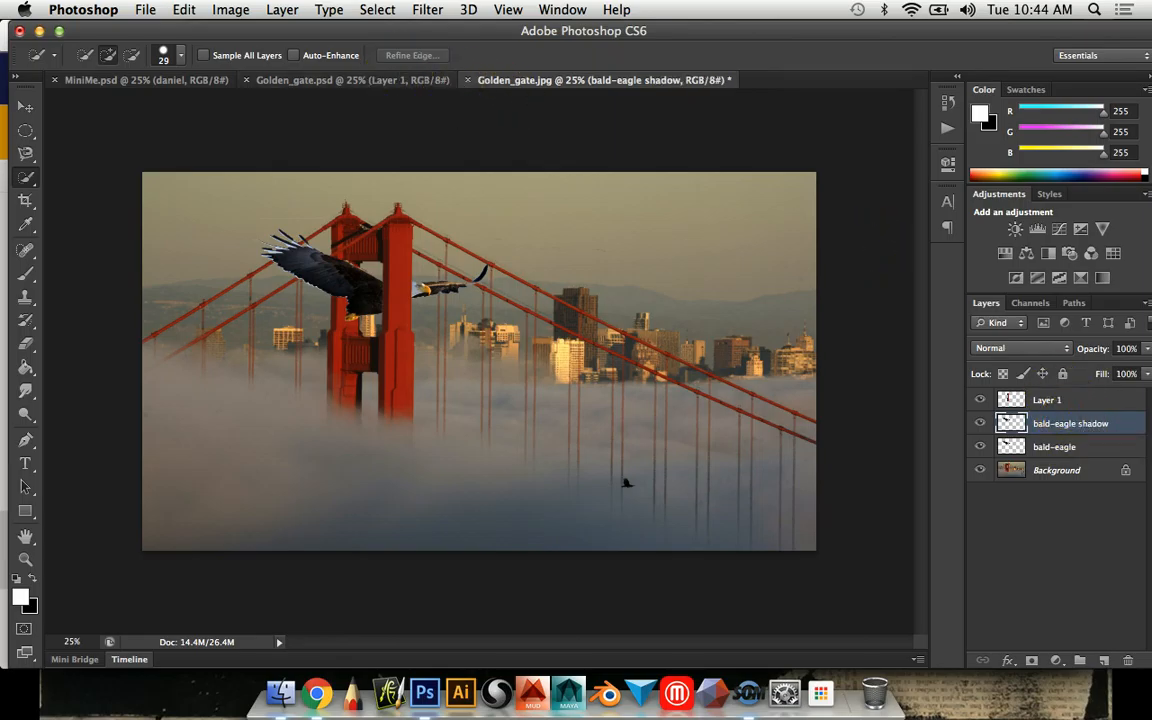
Step: Turn the shadow layer solid black using Hue/Saturation with Lightness at -100
{"action": "left_click", "coordinate": [230, 9]}
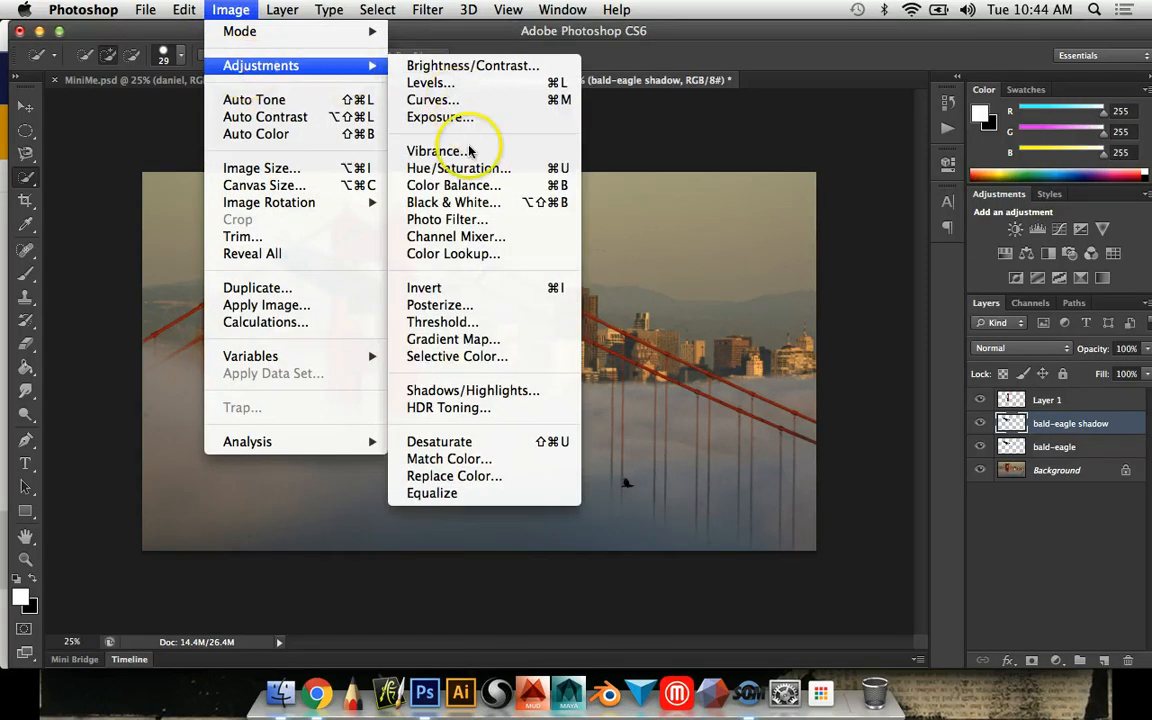
{"action": "mouse_move", "coordinate": [470, 168]}
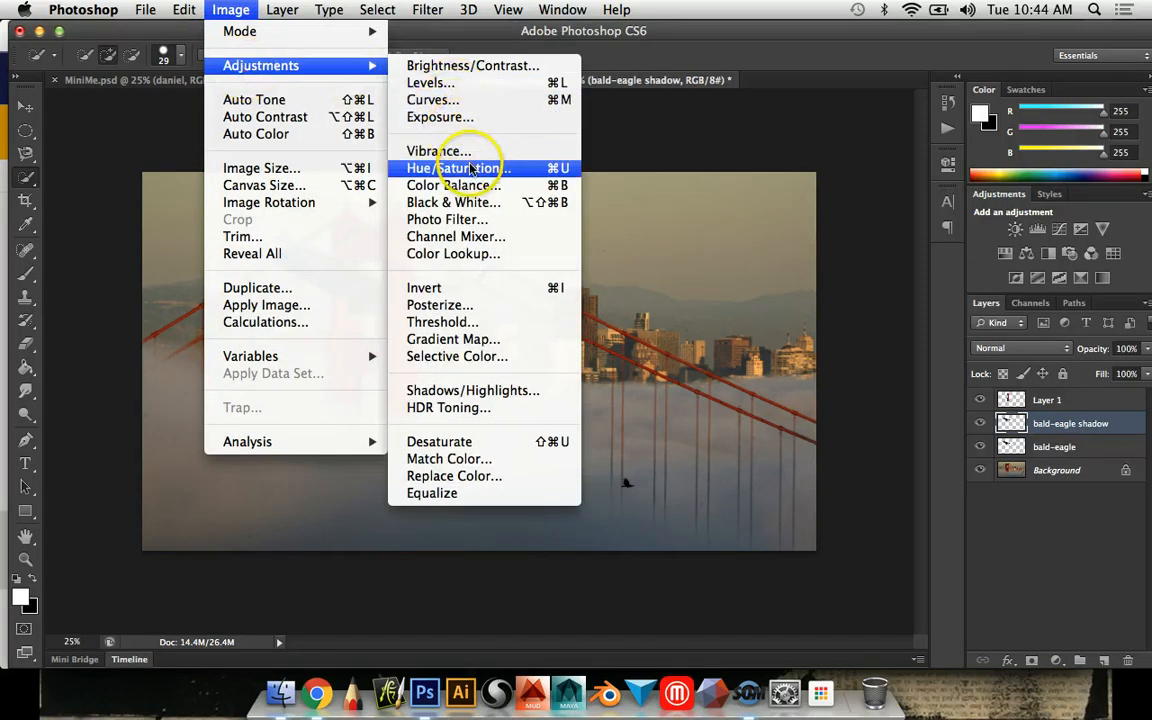
{"action": "left_click", "coordinate": [459, 168]}
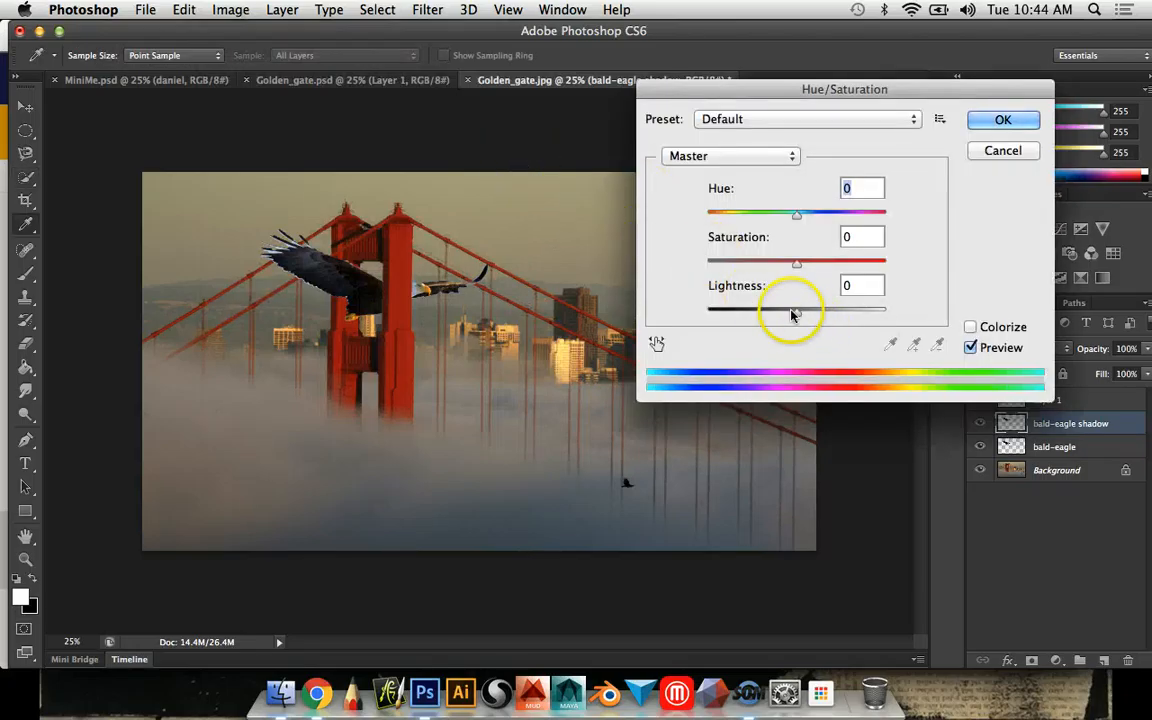
{"action": "left_click_drag", "start_coordinate": [797, 310], "coordinate": [799, 310]}
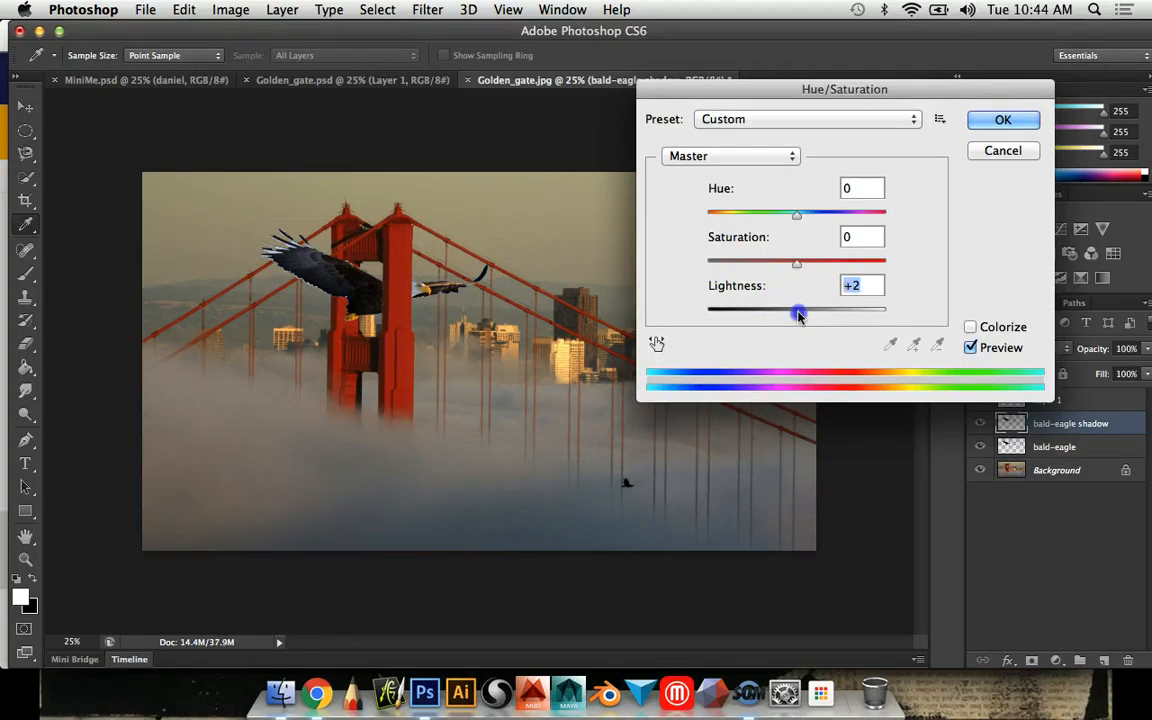
{"action": "left_click_drag", "start_coordinate": [799, 311], "coordinate": [707, 311]}
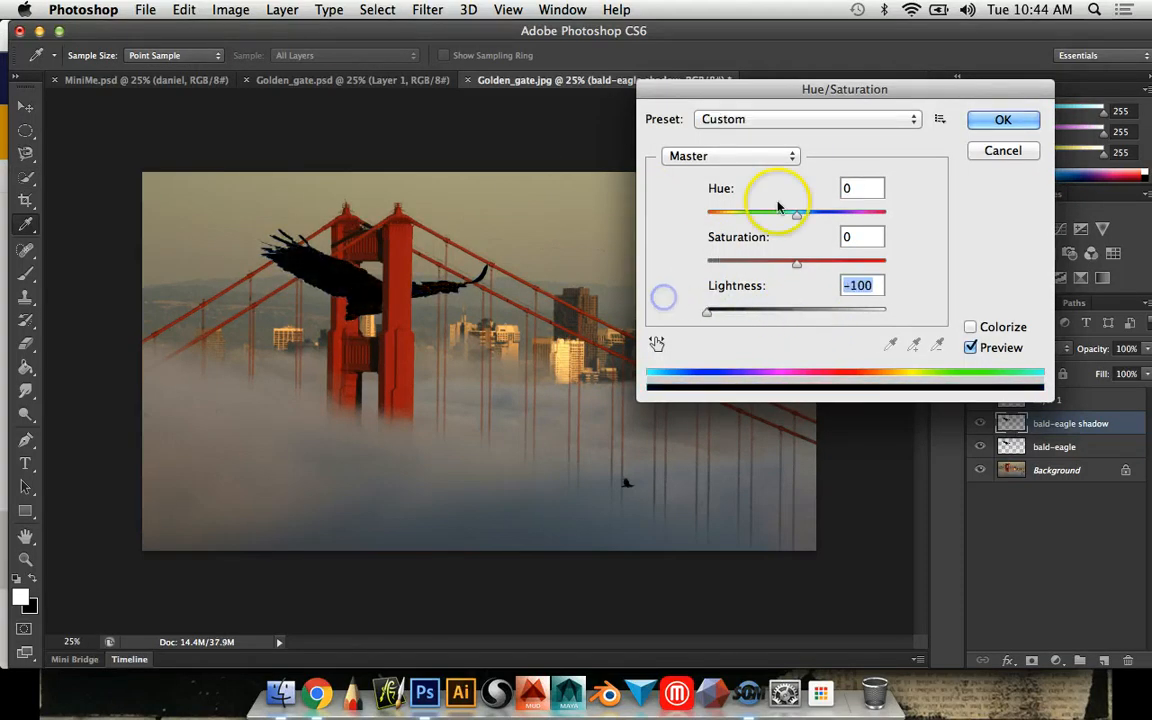
{"action": "left_click", "coordinate": [1002, 119]}
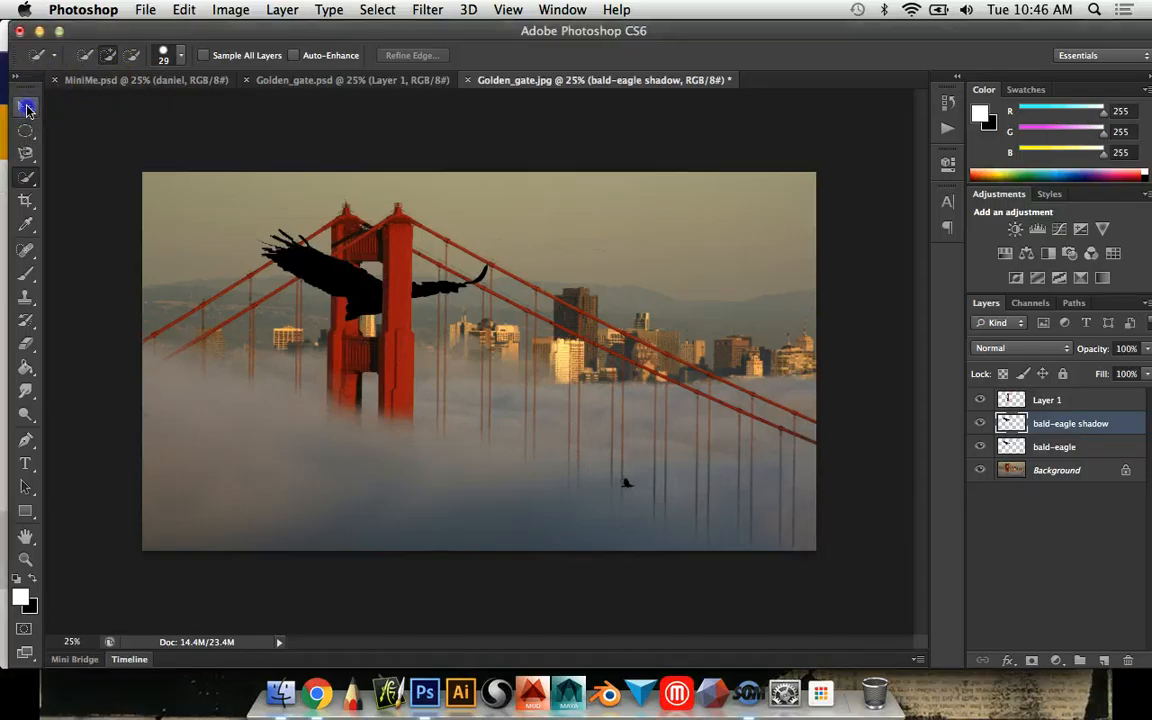
Step: Move the black silhouette downward beneath the eagle onto the bridge tower
{"action": "left_click", "coordinate": [26, 108]}
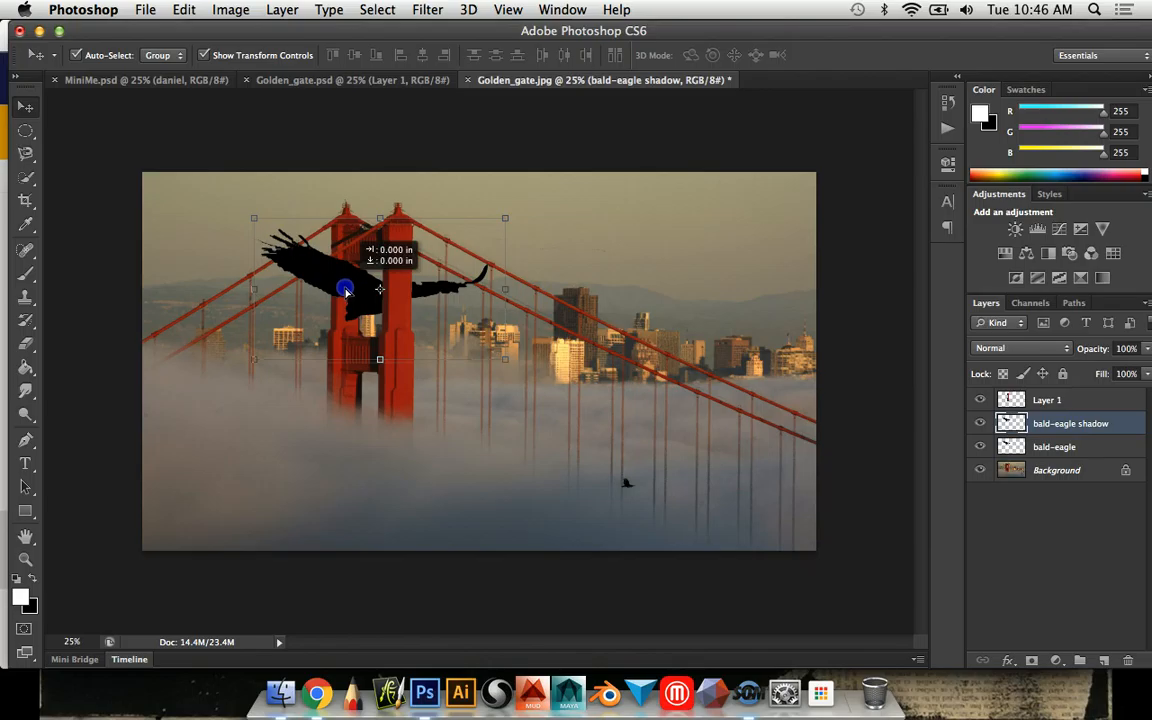
{"action": "left_click_drag", "start_coordinate": [345, 290], "coordinate": [345, 313]}
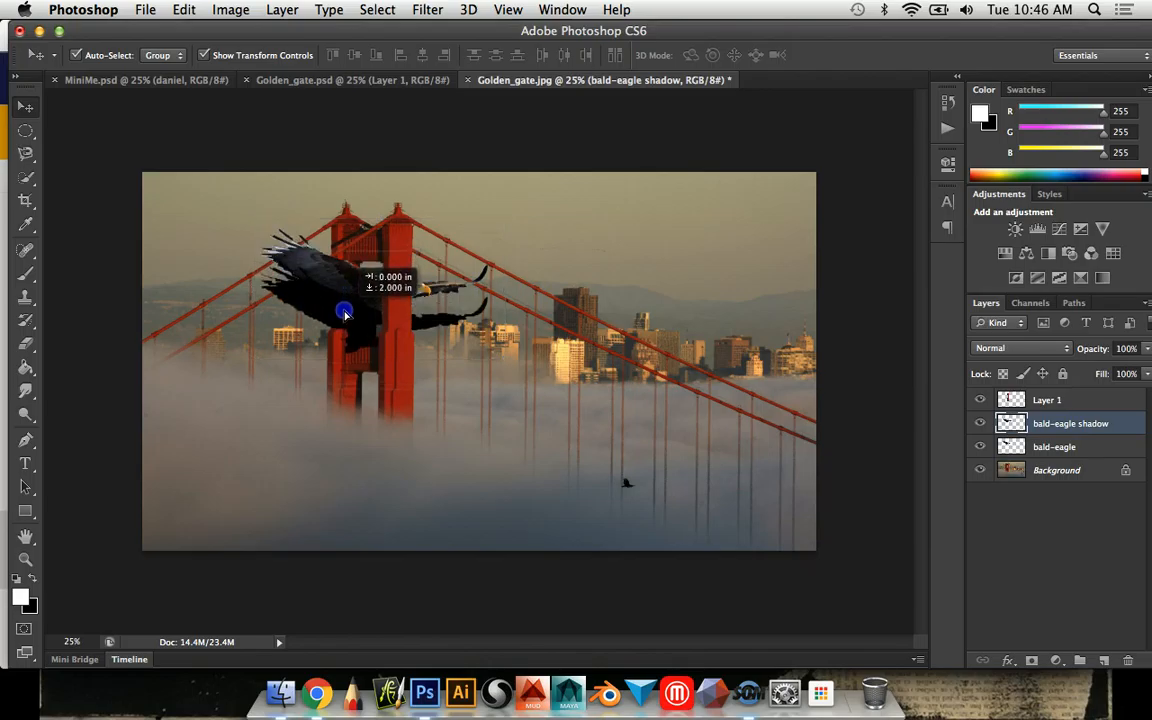
{"action": "left_click_drag", "start_coordinate": [343, 311], "coordinate": [343, 320]}
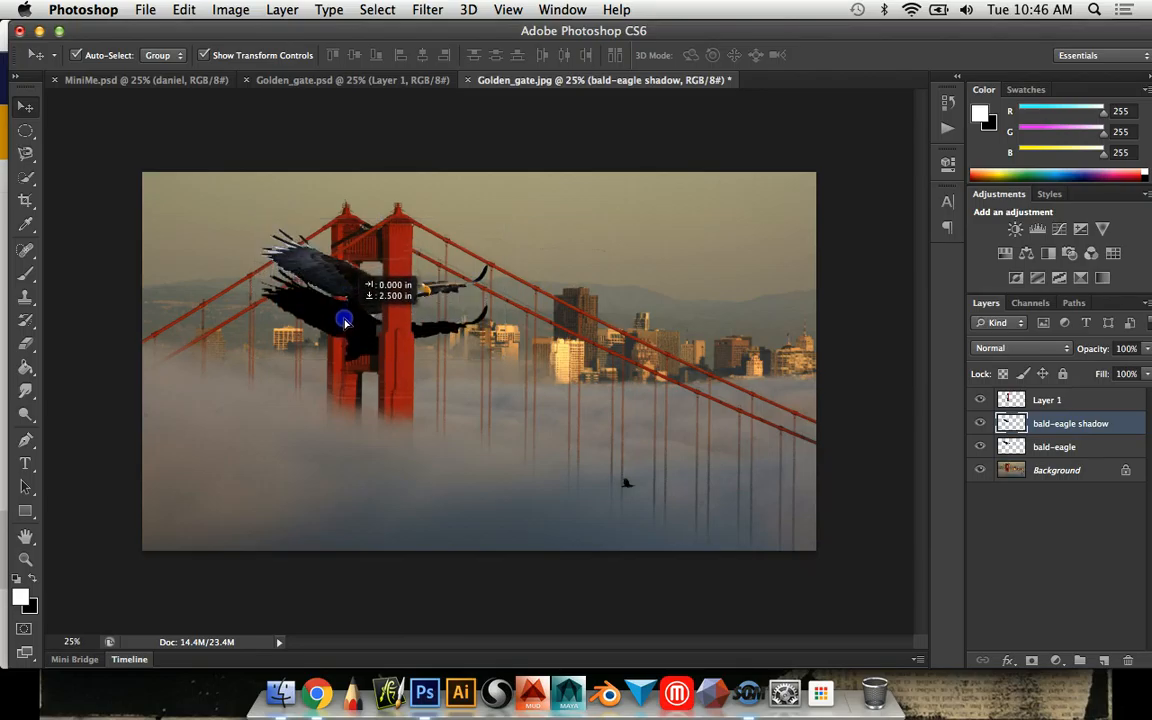
{"action": "left_click_drag", "start_coordinate": [344, 320], "coordinate": [347, 296]}
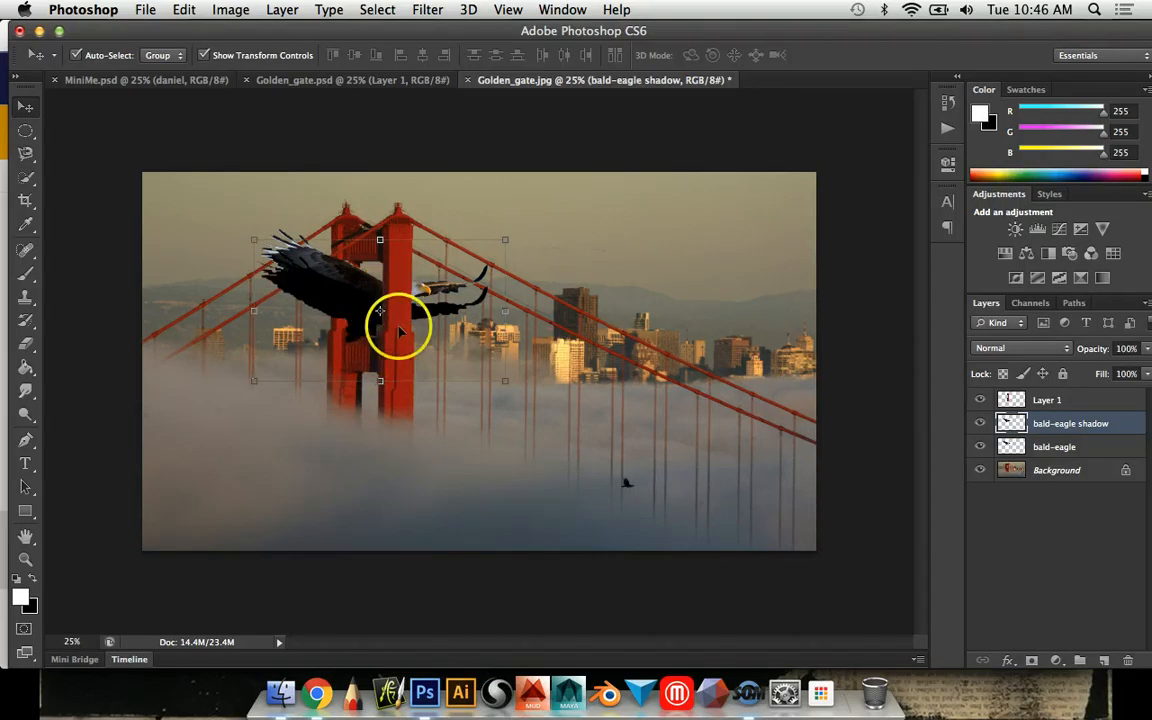
{"action": "mouse_move", "coordinate": [378, 270]}
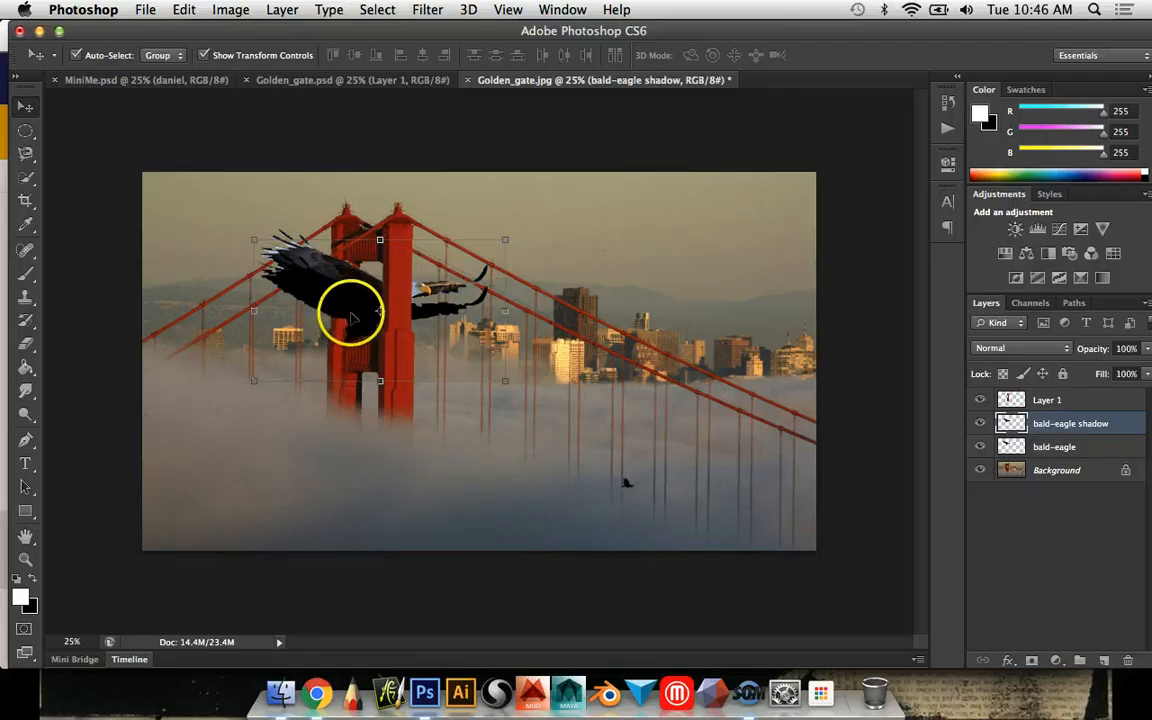
{"action": "mouse_move", "coordinate": [685, 315]}
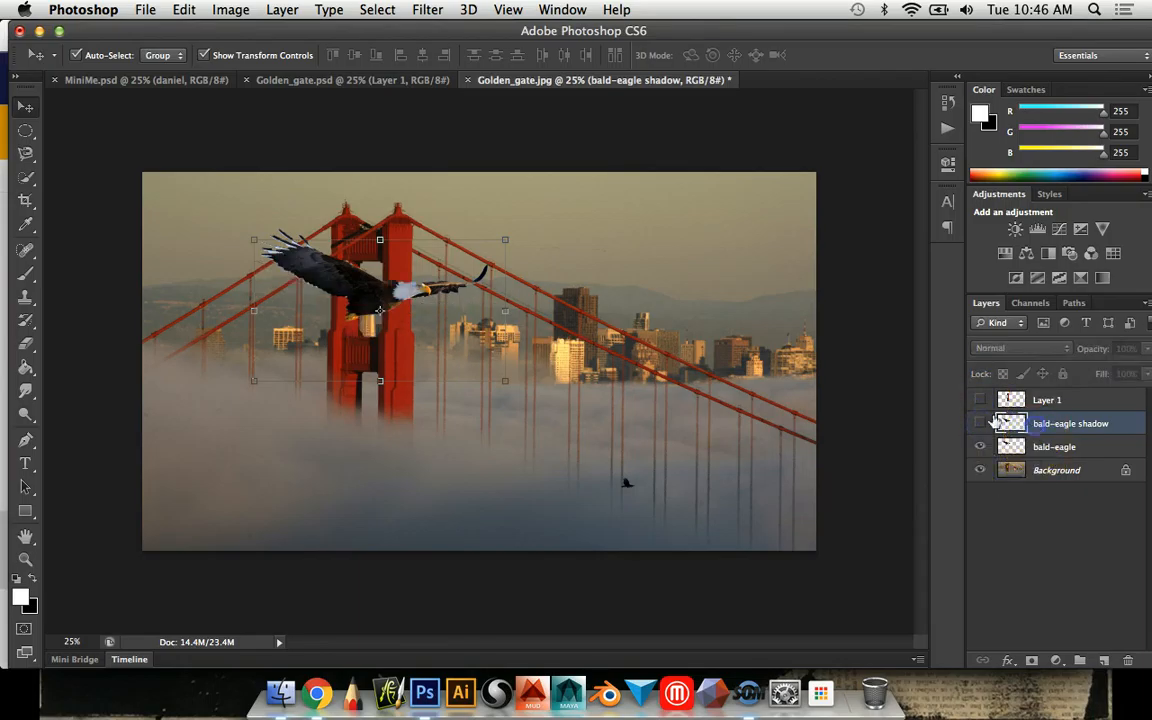
Step: Hide the eagle, erase shadow areas off the tower, then restore layer visibility
{"action": "left_click", "coordinate": [980, 423]}
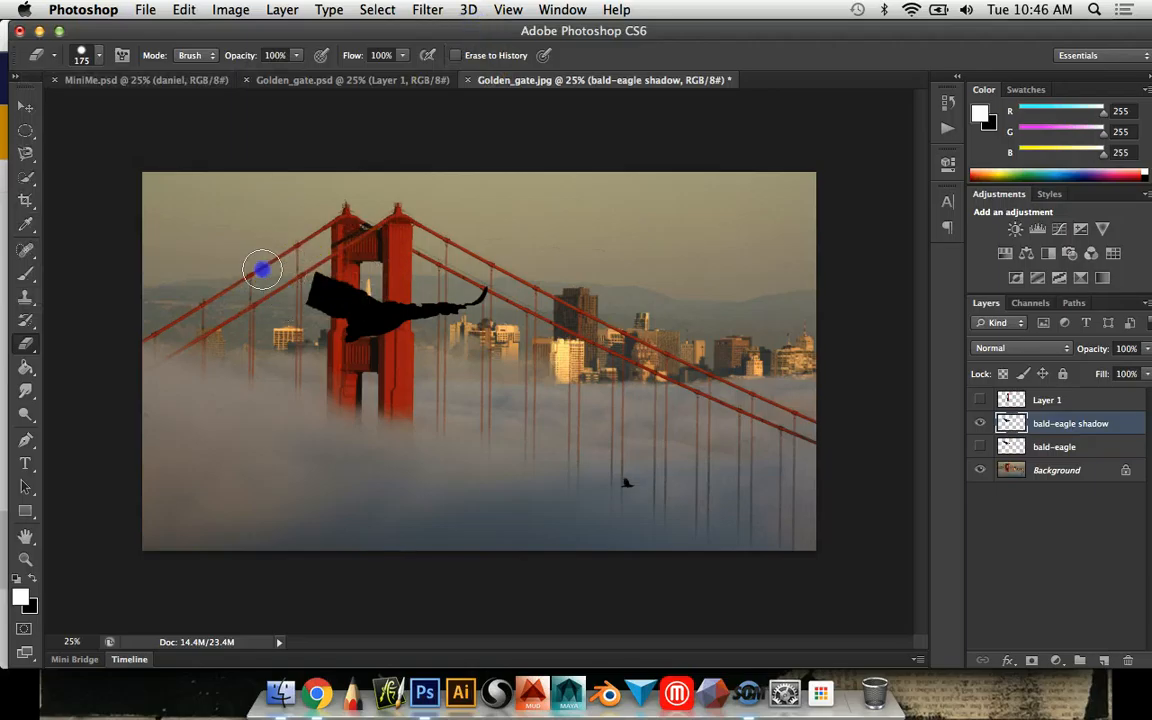
{"action": "left_click_drag", "start_coordinate": [263, 270], "coordinate": [310, 280]}
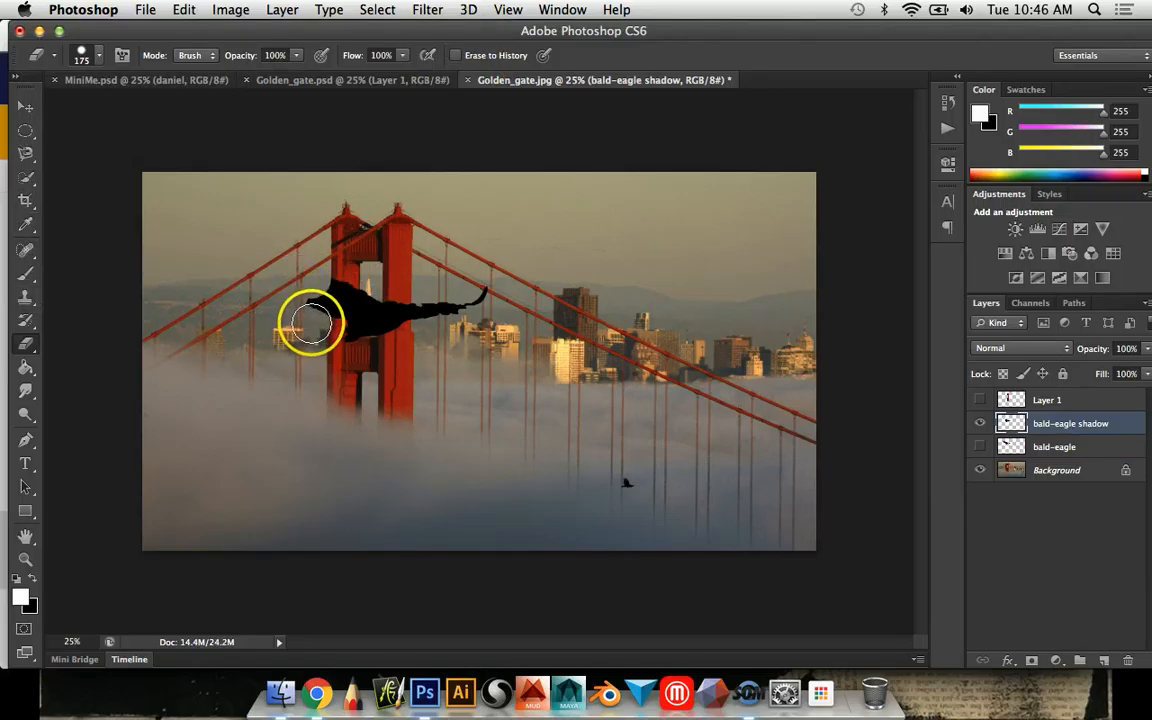
{"action": "left_click_drag", "start_coordinate": [312, 322], "coordinate": [410, 375]}
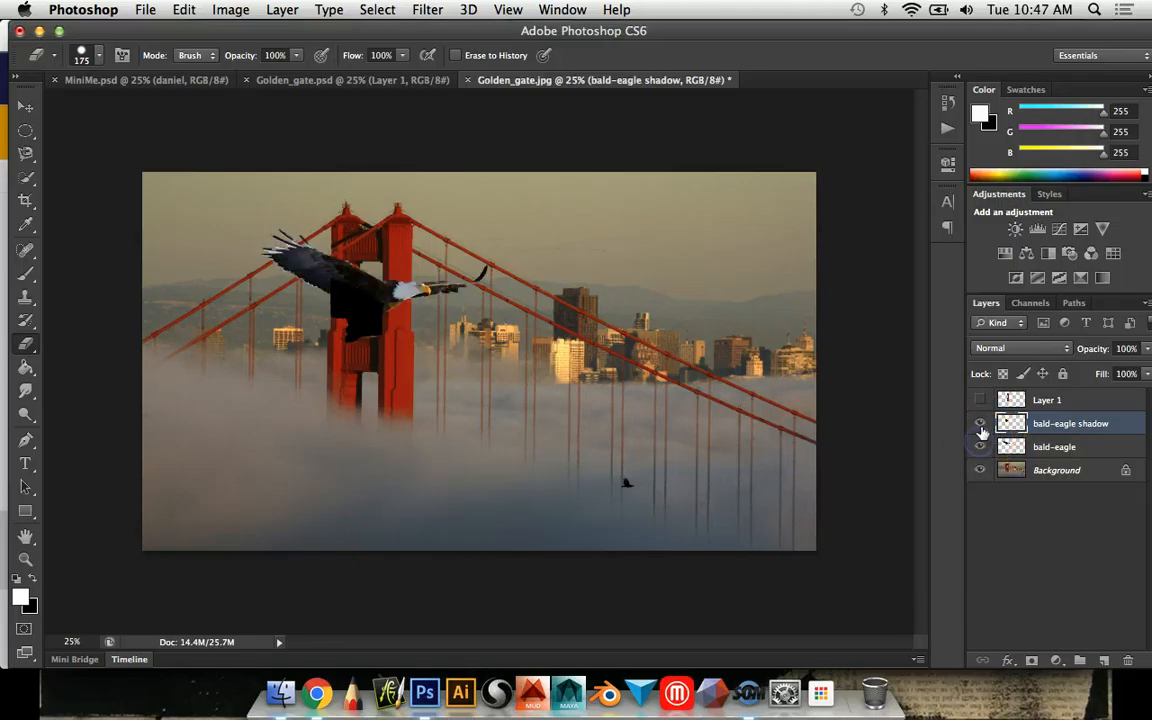
{"action": "left_click", "coordinate": [980, 399]}
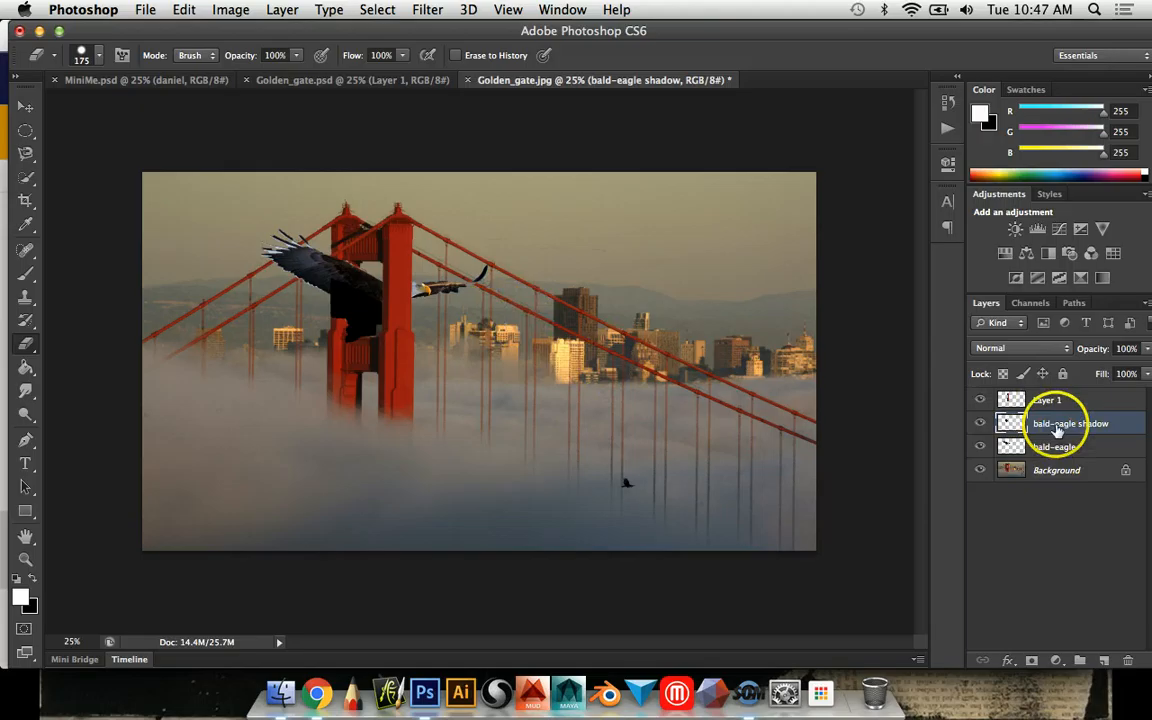
{"action": "mouse_move", "coordinate": [1055, 443]}
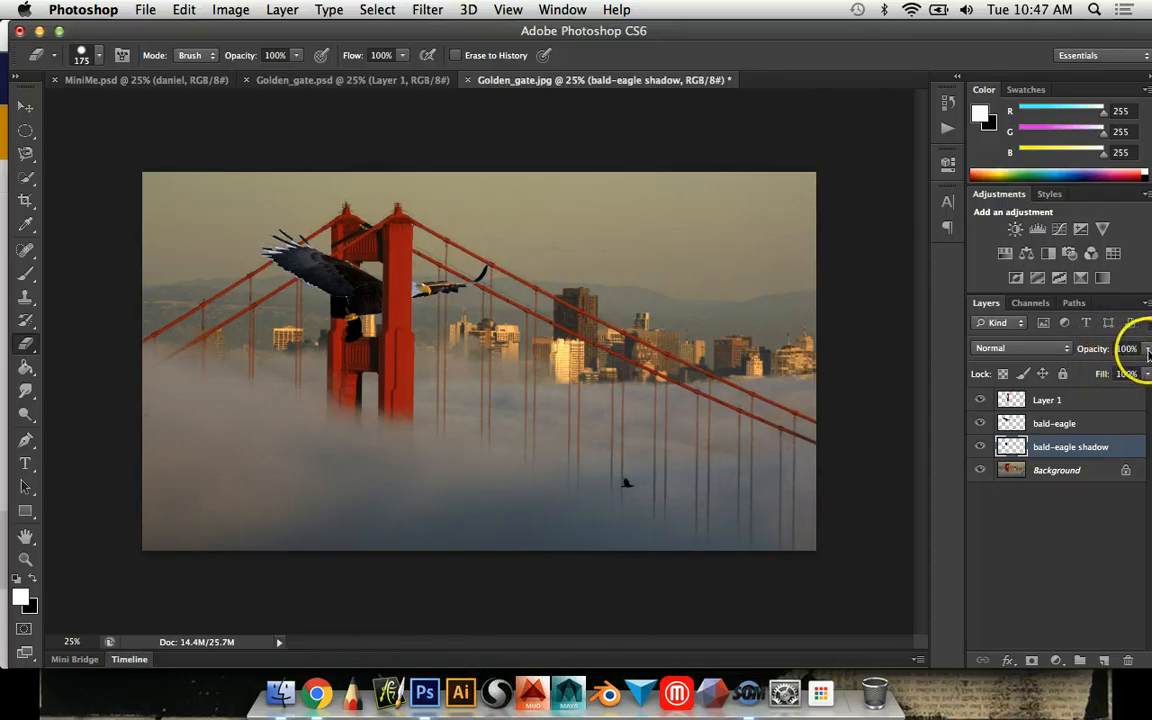
Step: Adjust the bald-eagle shadow layer's opacity slider until it settles at 69%
{"action": "left_click_drag", "start_coordinate": [1147, 348], "coordinate": [1107, 365]}
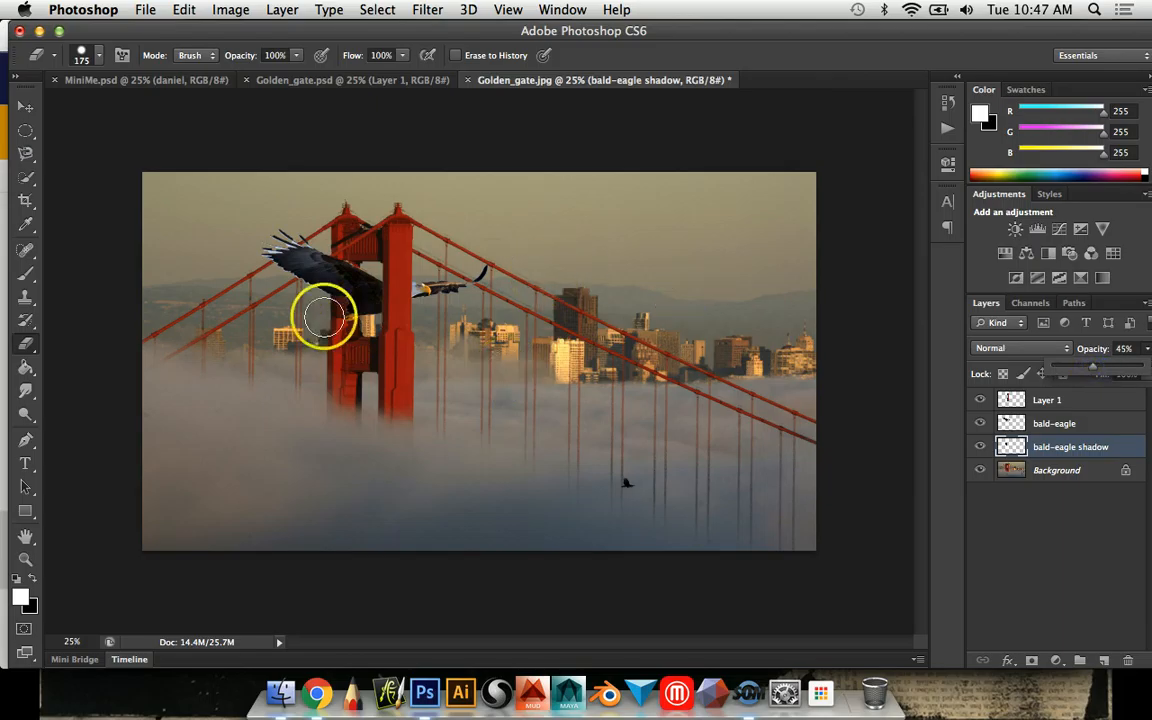
{"action": "left_click_drag", "start_coordinate": [1092, 365], "coordinate": [1105, 365]}
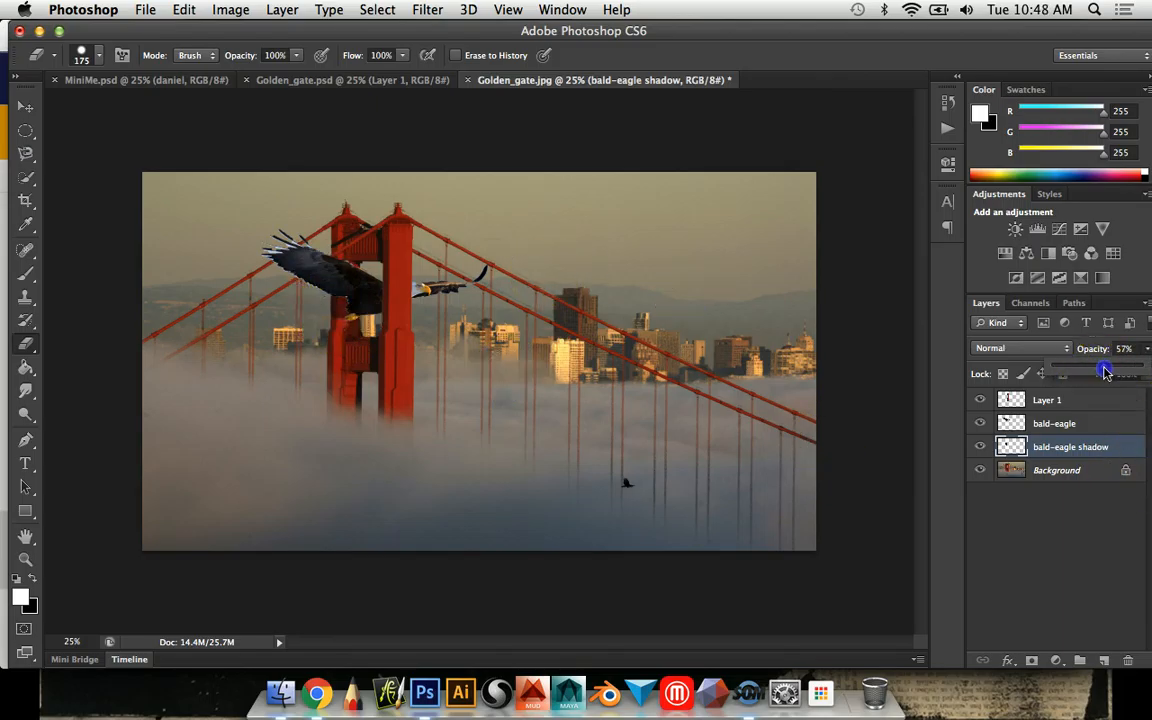
{"action": "left_click_drag", "start_coordinate": [1110, 372], "coordinate": [1103, 372]}
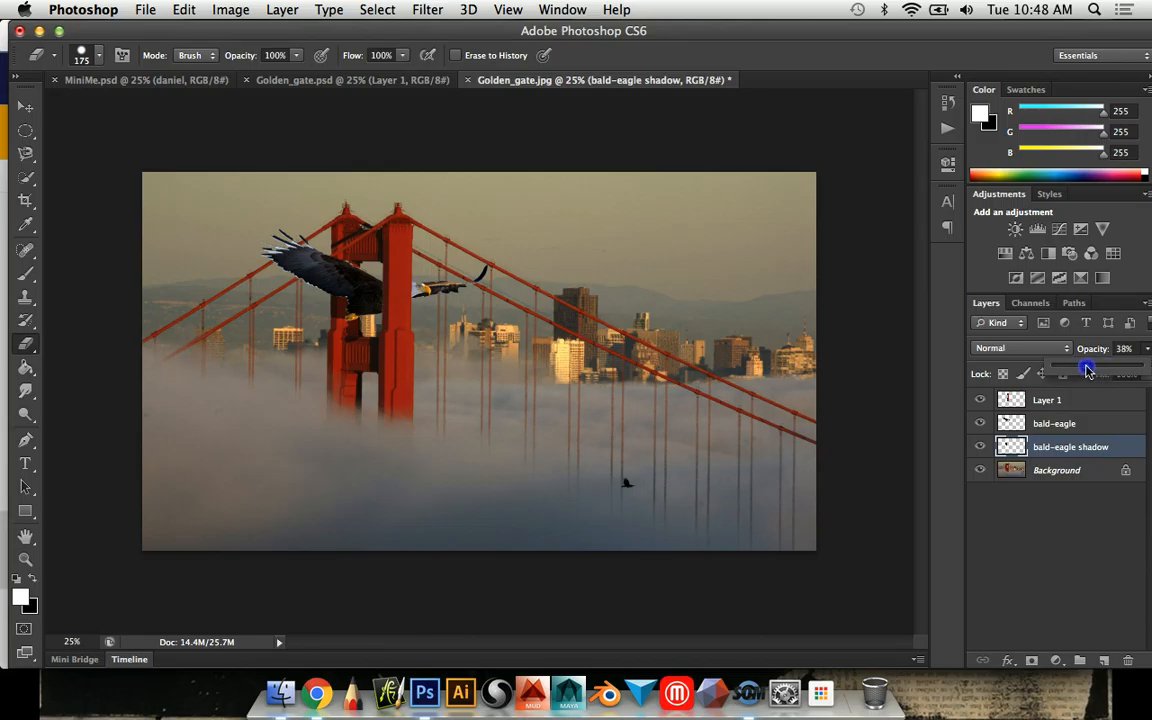
{"action": "left_click_drag", "start_coordinate": [1085, 369], "coordinate": [1095, 369]}
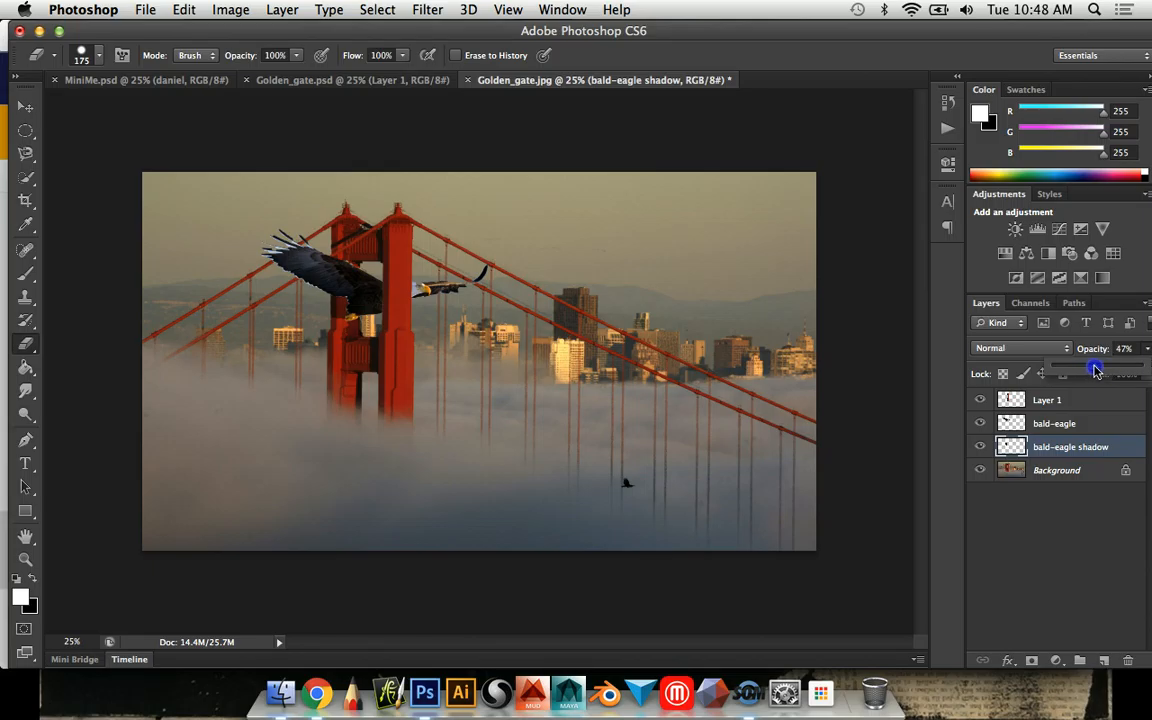
{"action": "left_click_drag", "start_coordinate": [1080, 371], "coordinate": [1098, 371]}
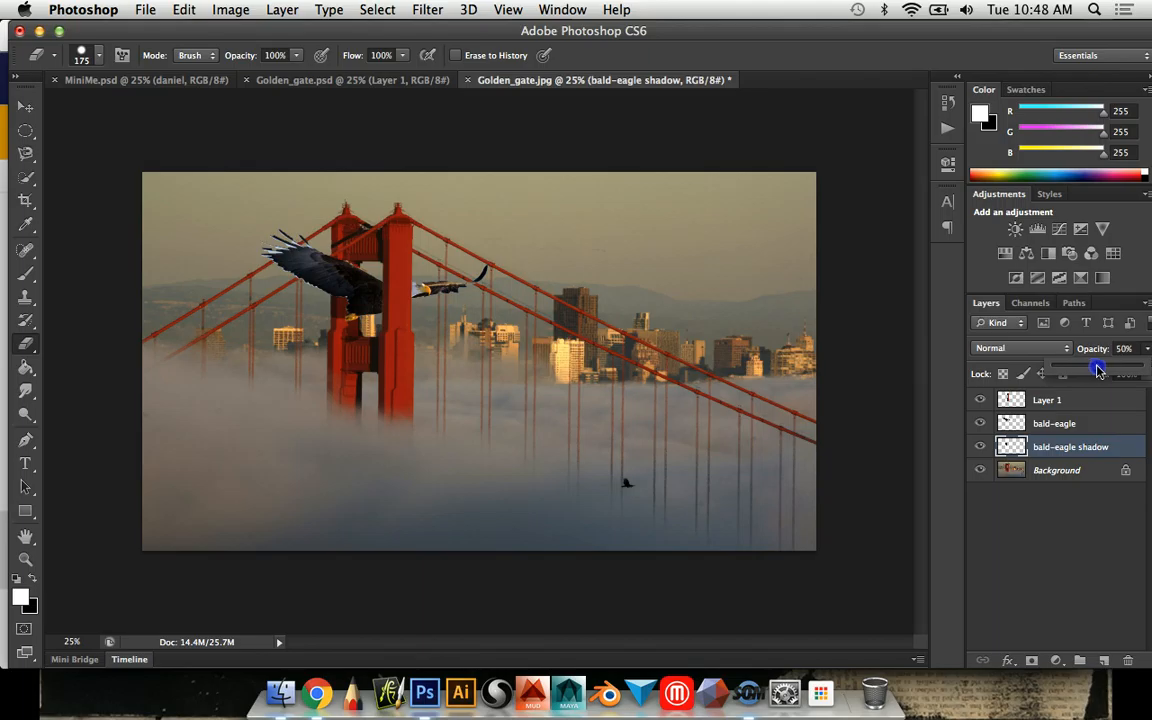
{"action": "left_click_drag", "start_coordinate": [1098, 371], "coordinate": [1107, 371]}
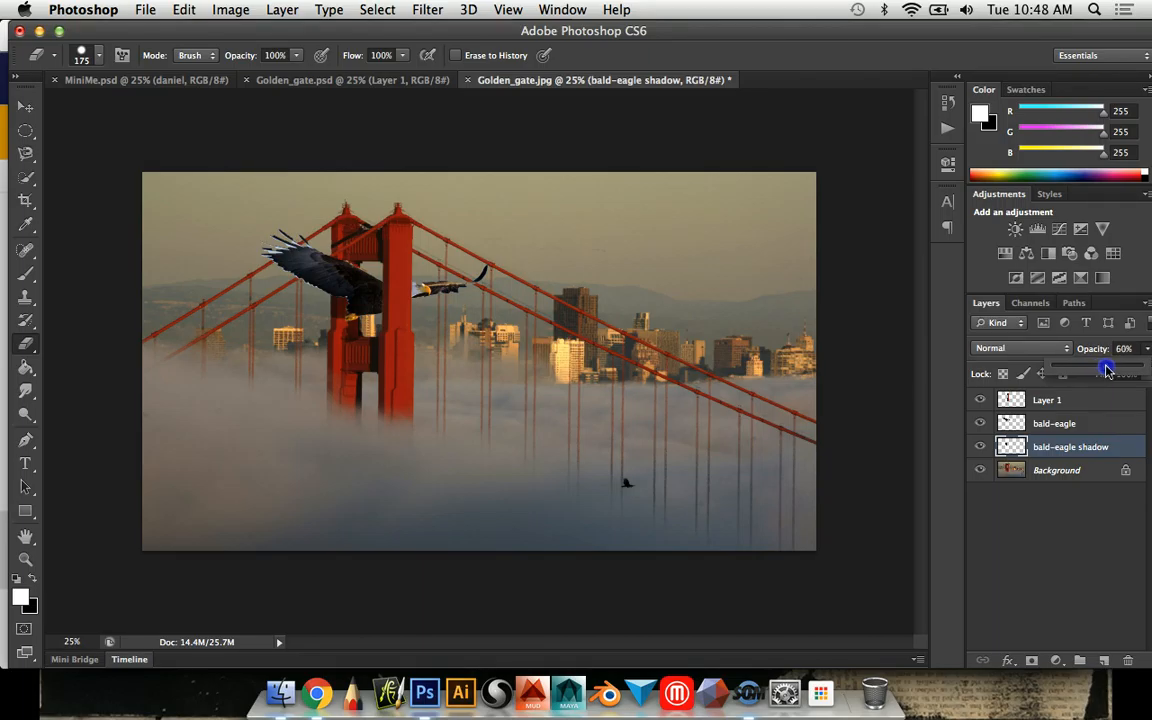
{"action": "left_click_drag", "start_coordinate": [1100, 368], "coordinate": [1108, 368]}
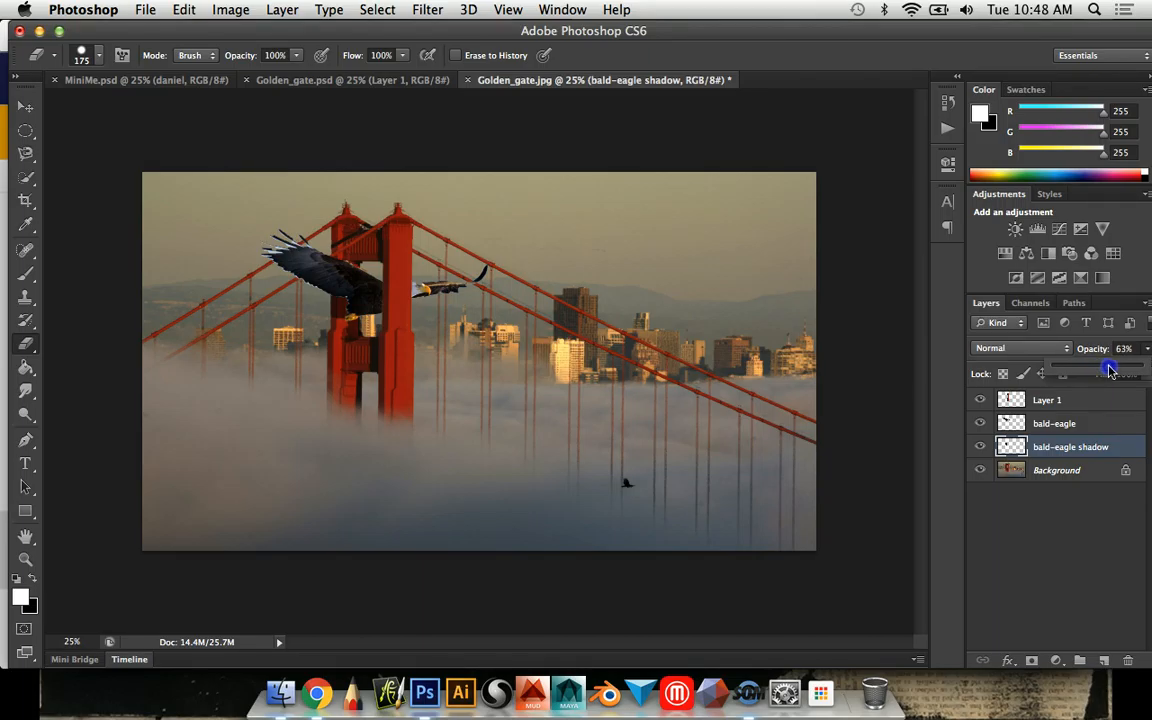
{"action": "left_click_drag", "start_coordinate": [1107, 370], "coordinate": [1118, 370]}
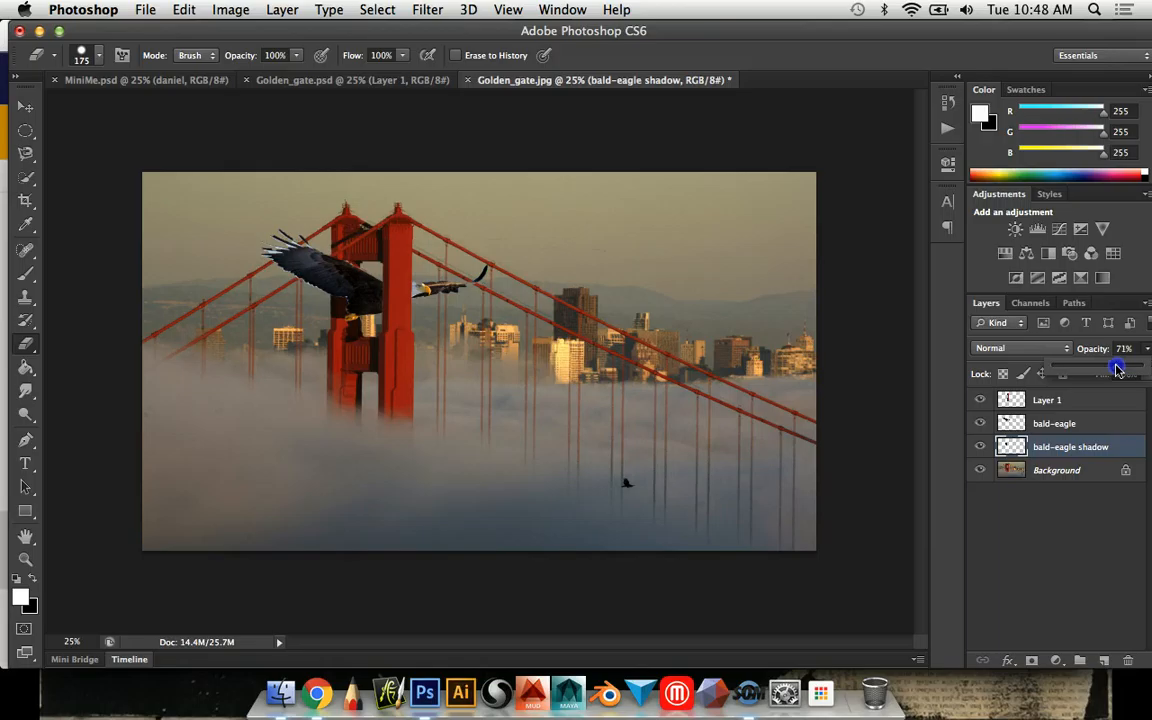
{"action": "left_click_drag", "start_coordinate": [1117, 365], "coordinate": [1115, 368]}
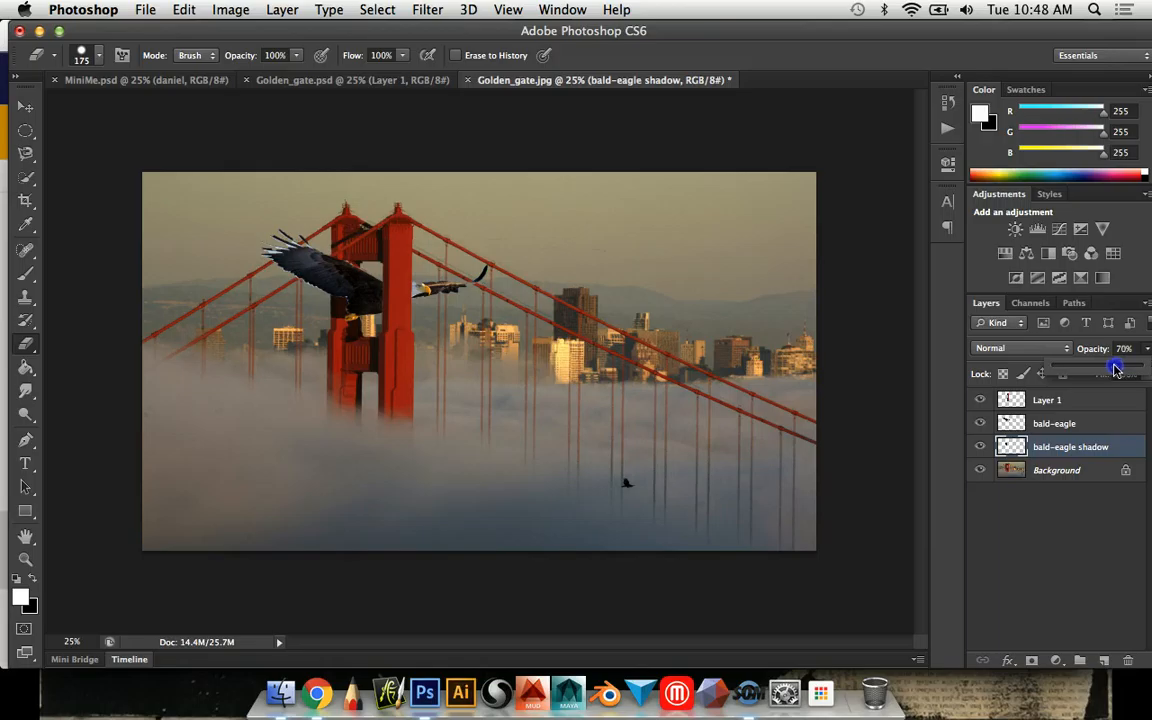
{"action": "left_click_drag", "start_coordinate": [1116, 363], "coordinate": [1114, 365]}
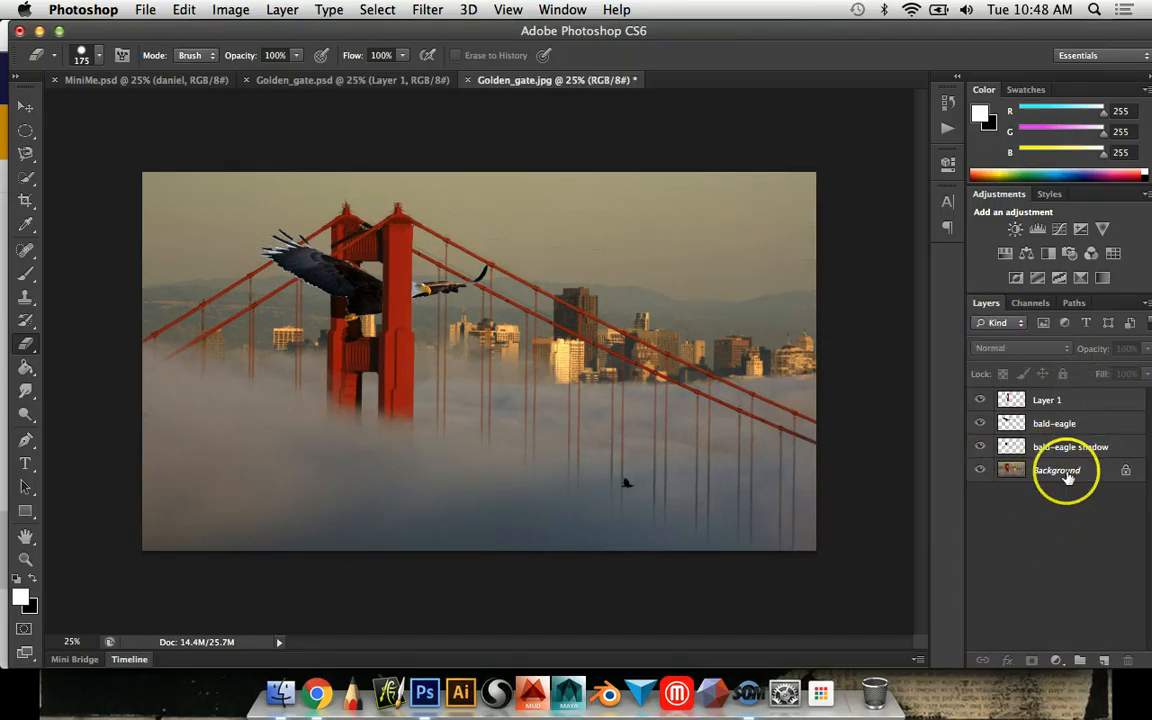
{"action": "left_click", "coordinate": [1070, 446]}
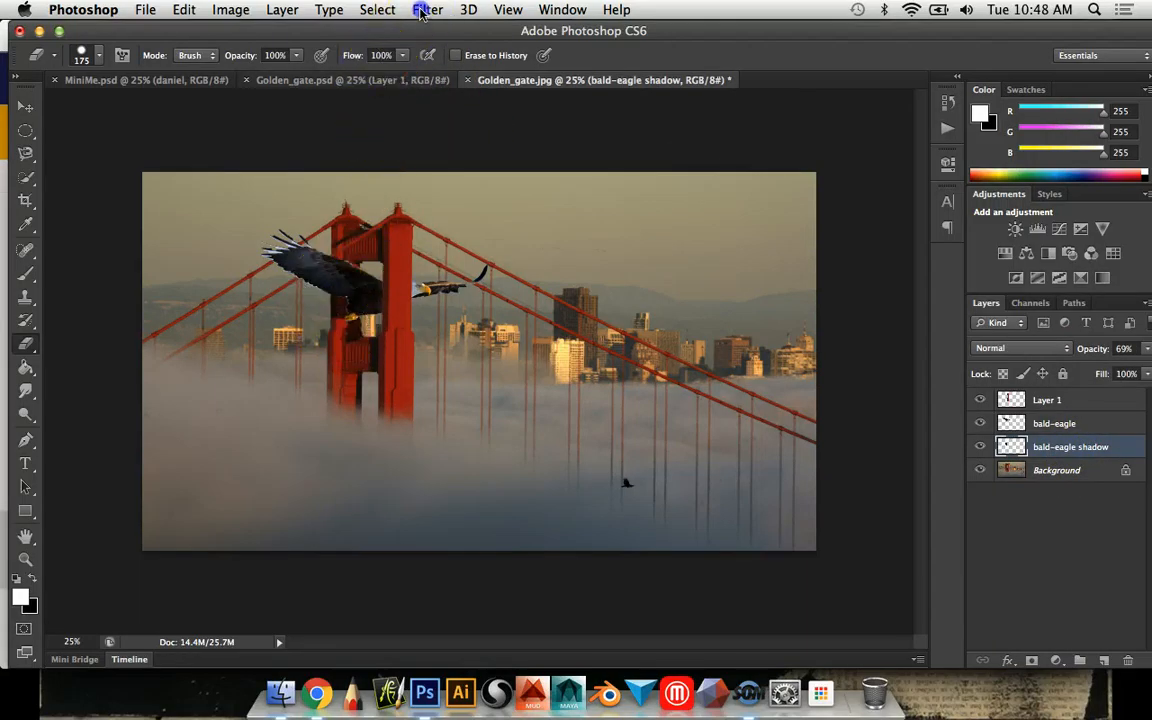
Step: Apply a Gaussian Blur with a 2.5-pixel radius to the shadow layer
{"action": "left_click", "coordinate": [427, 9]}
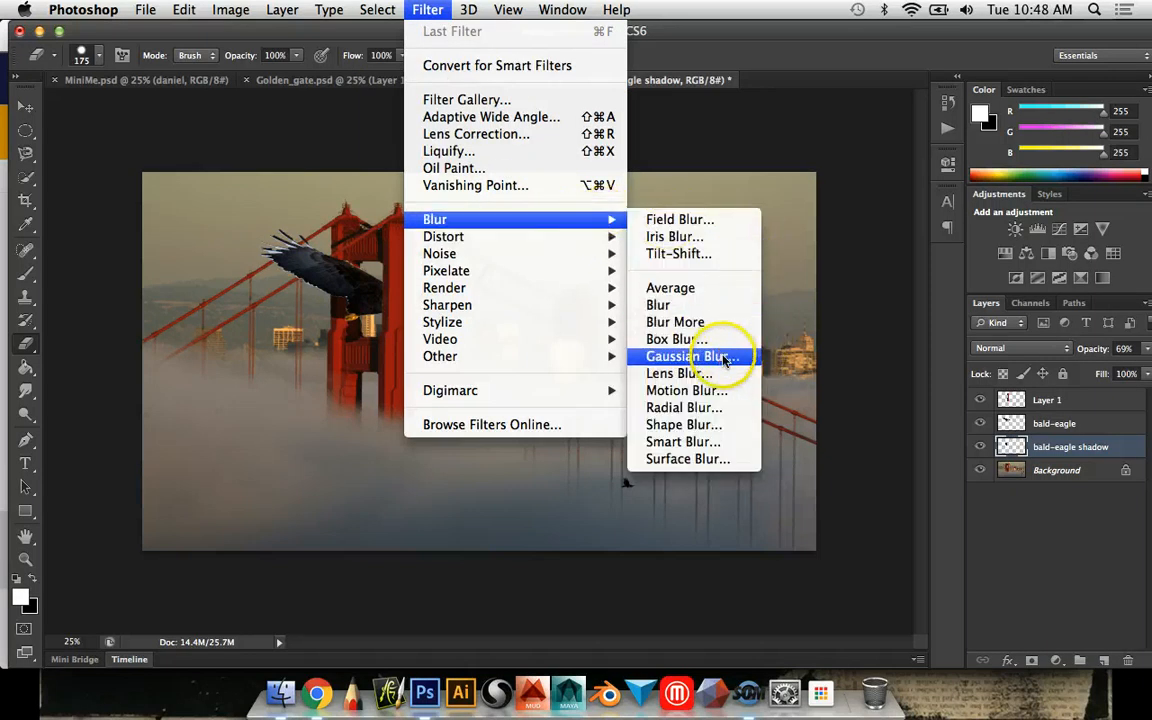
{"action": "left_click", "coordinate": [690, 356]}
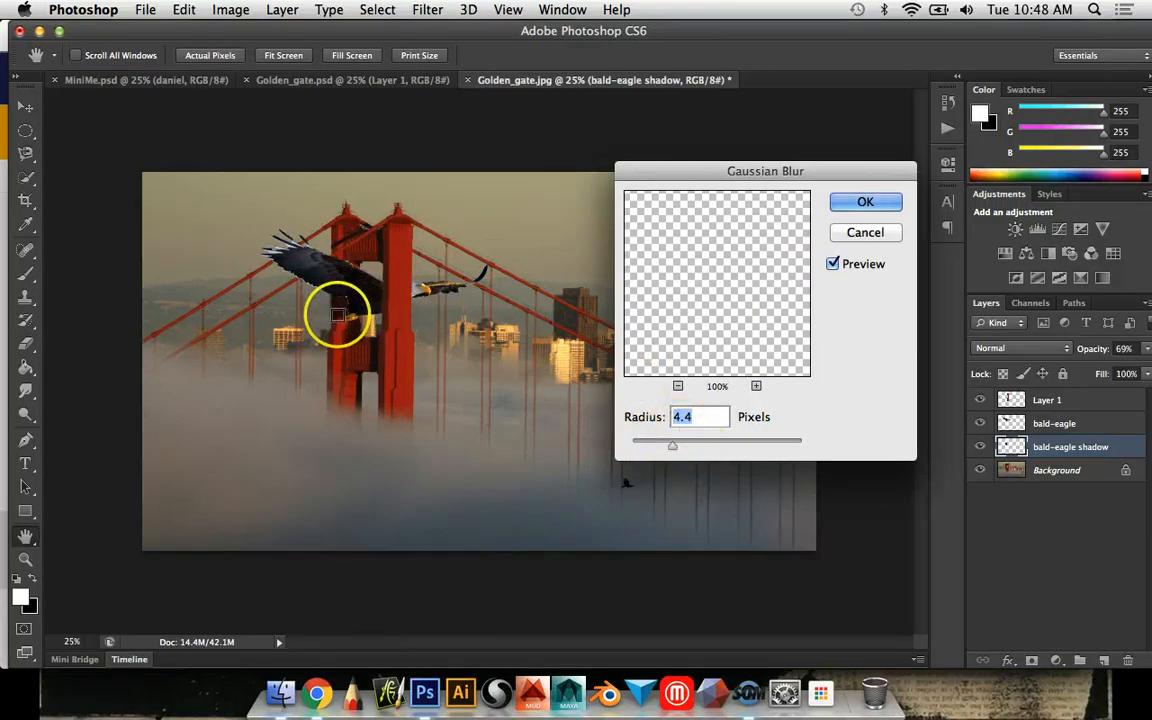
{"action": "left_click_drag", "start_coordinate": [673, 446], "coordinate": [695, 447]}
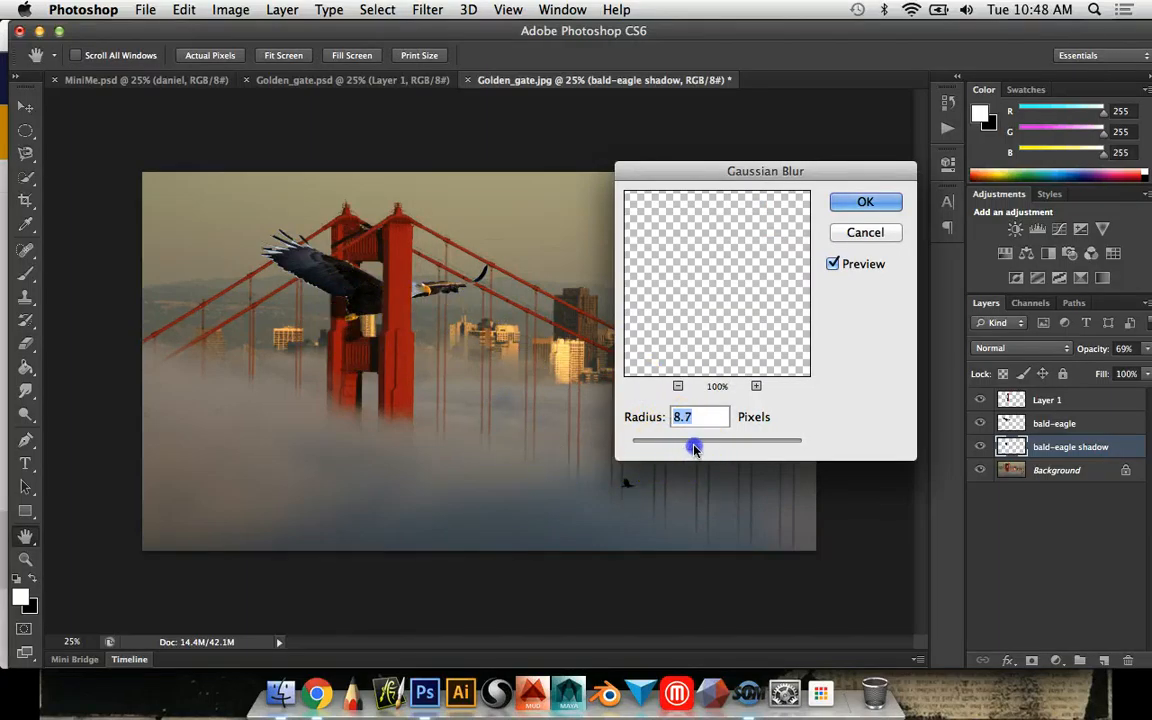
{"action": "left_click_drag", "start_coordinate": [695, 441], "coordinate": [720, 441]}
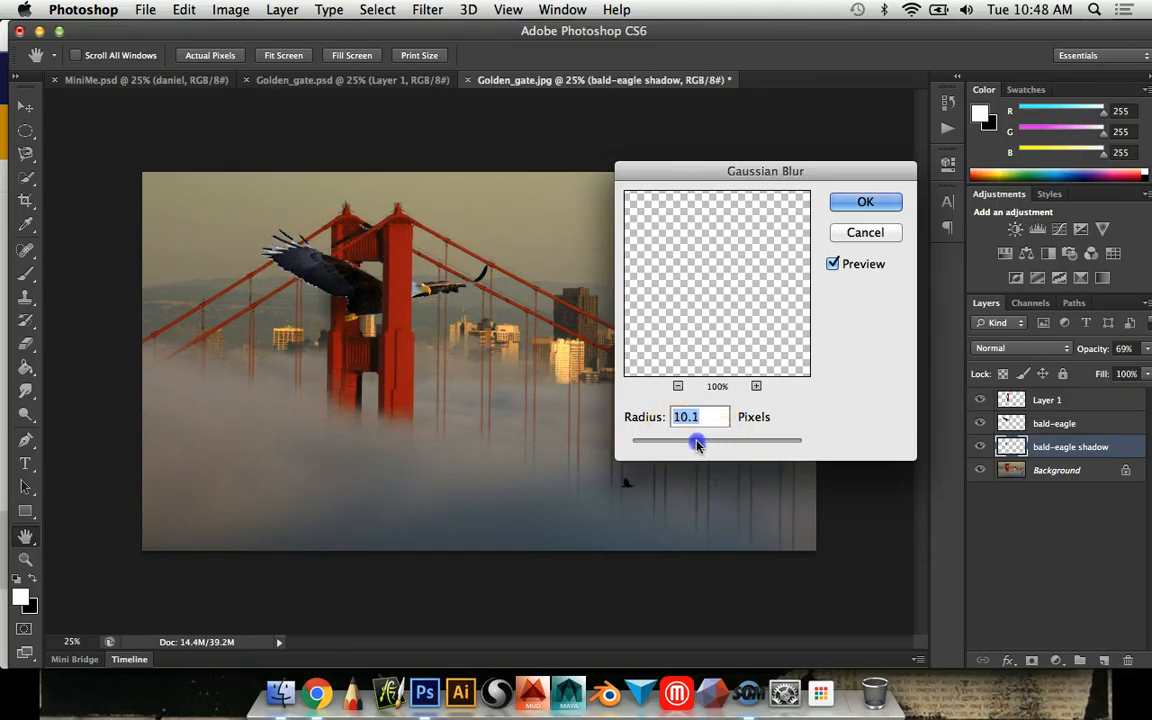
{"action": "left_click_drag", "start_coordinate": [698, 440], "coordinate": [640, 440]}
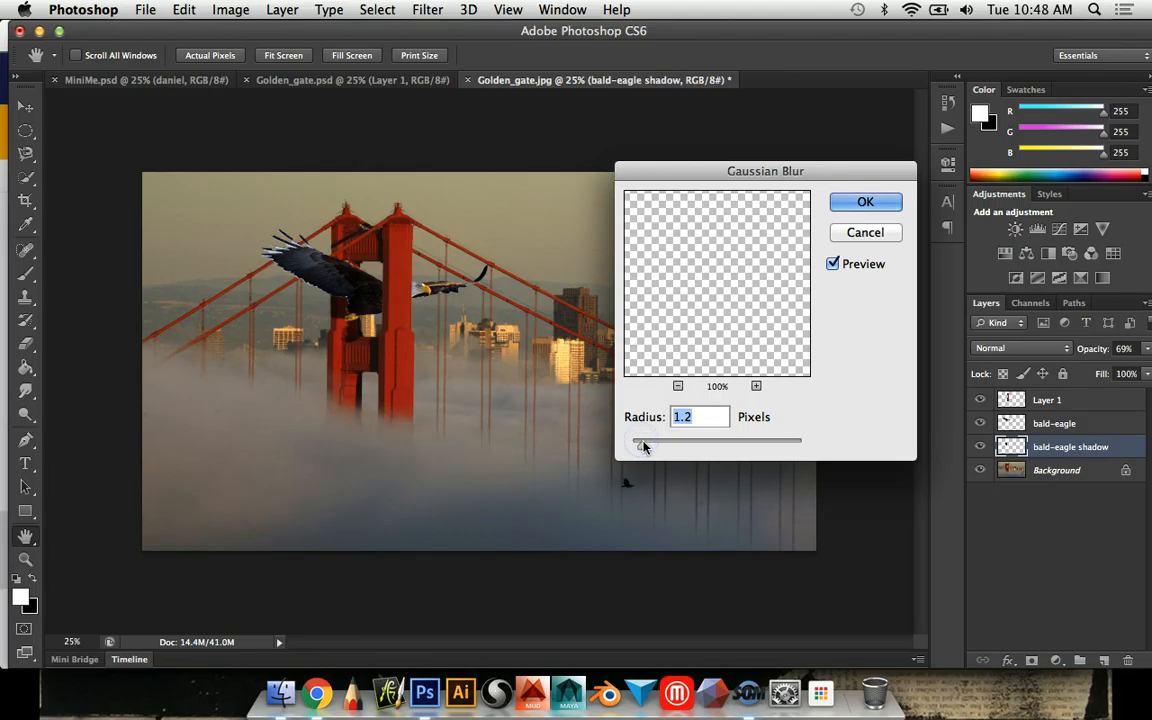
{"action": "left_click_drag", "start_coordinate": [640, 440], "coordinate": [660, 448]}
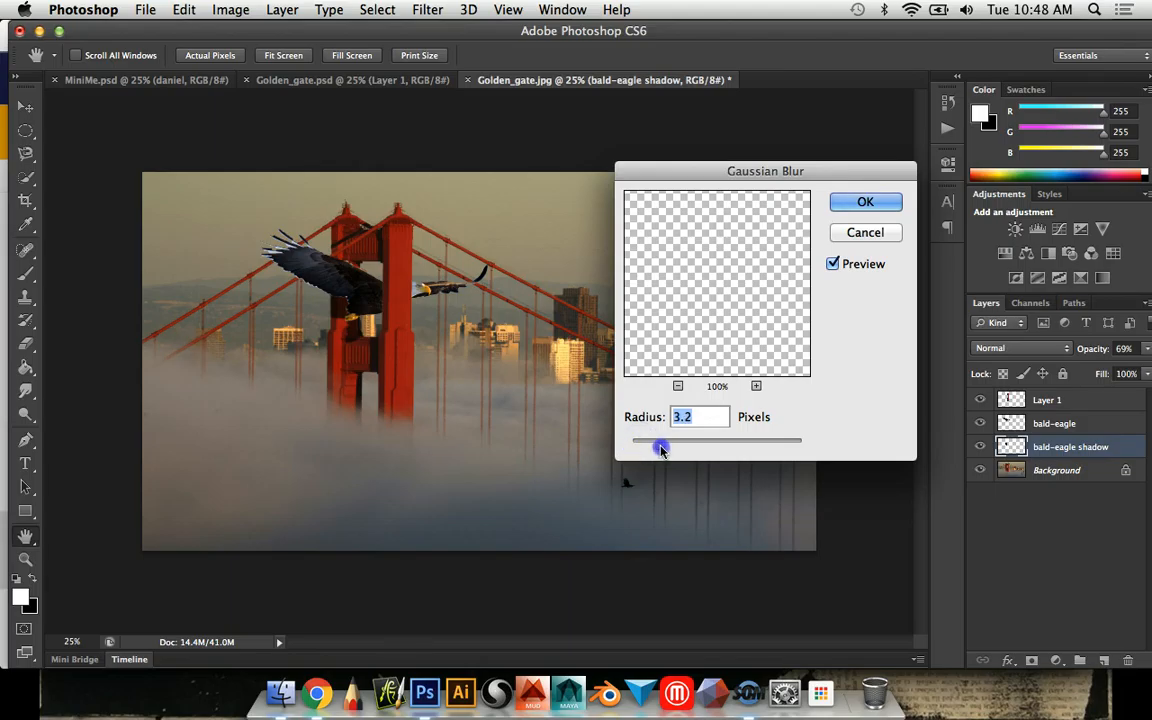
{"action": "left_click_drag", "start_coordinate": [660, 440], "coordinate": [656, 440]}
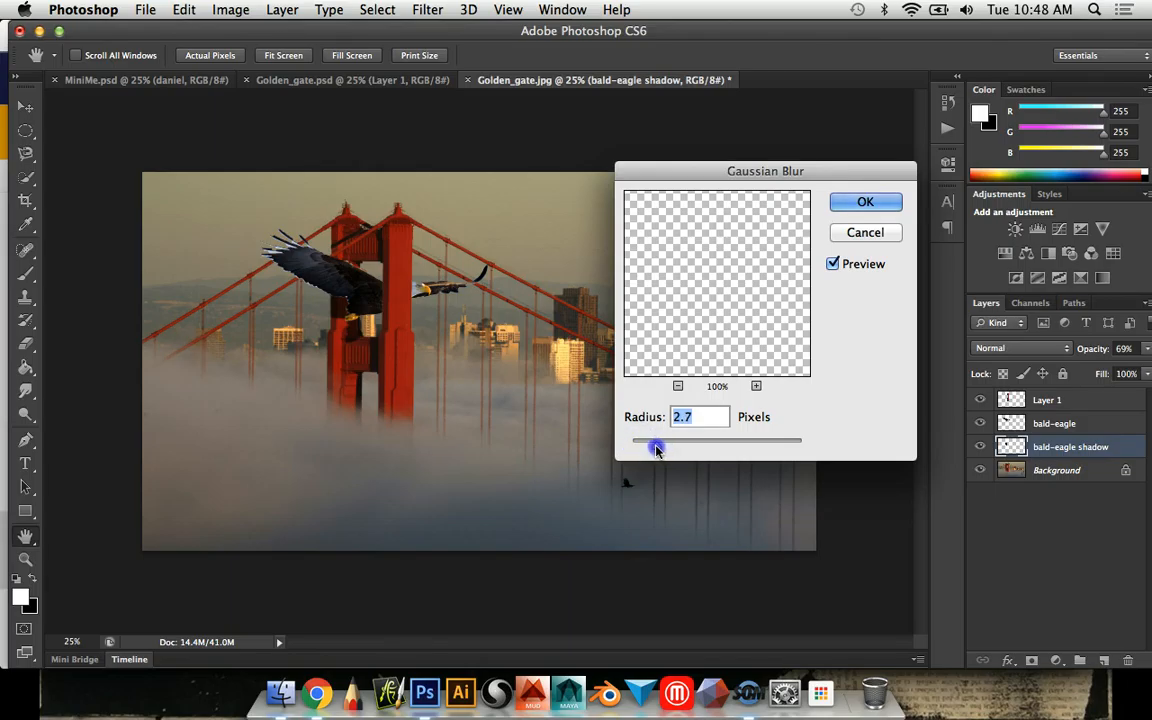
{"action": "left_click_drag", "start_coordinate": [657, 445], "coordinate": [653, 445]}
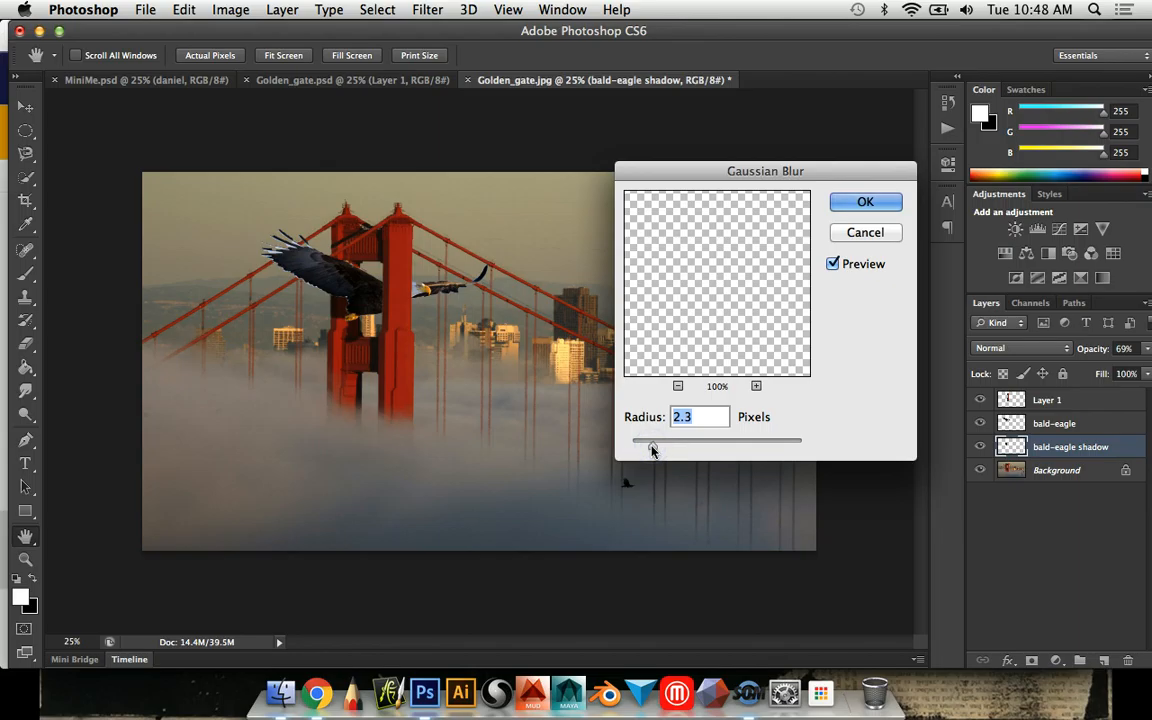
{"action": "left_click_drag", "start_coordinate": [650, 440], "coordinate": [655, 440]}
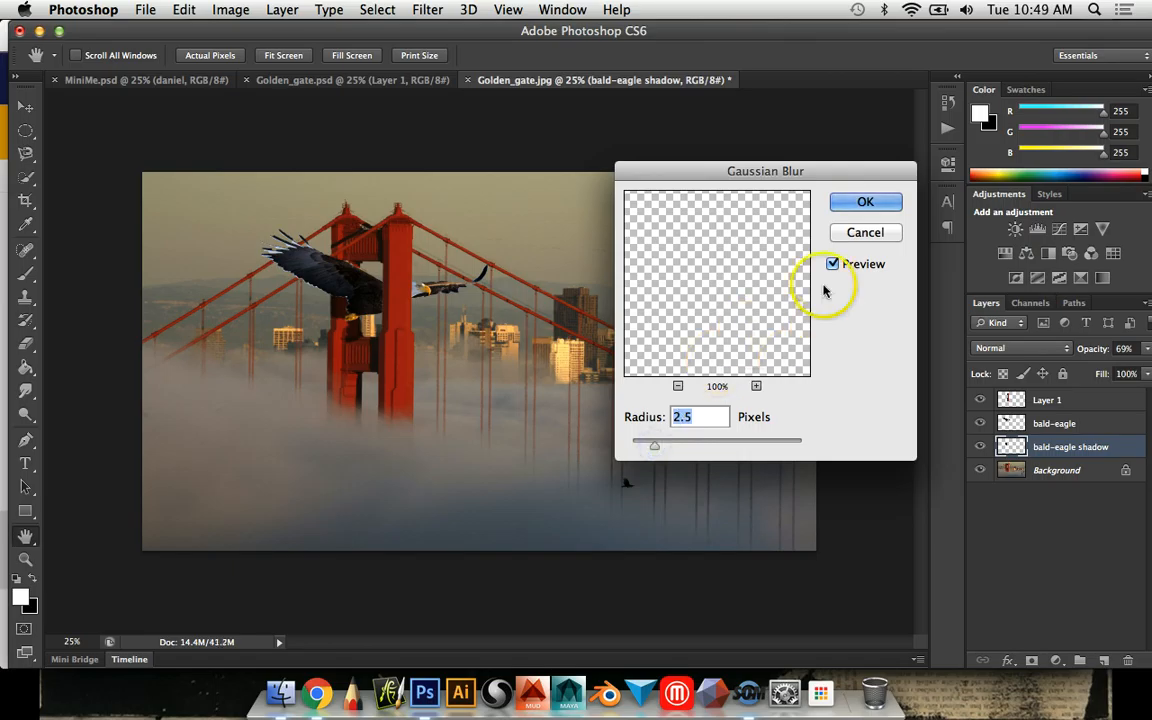
{"action": "left_click", "coordinate": [865, 201]}
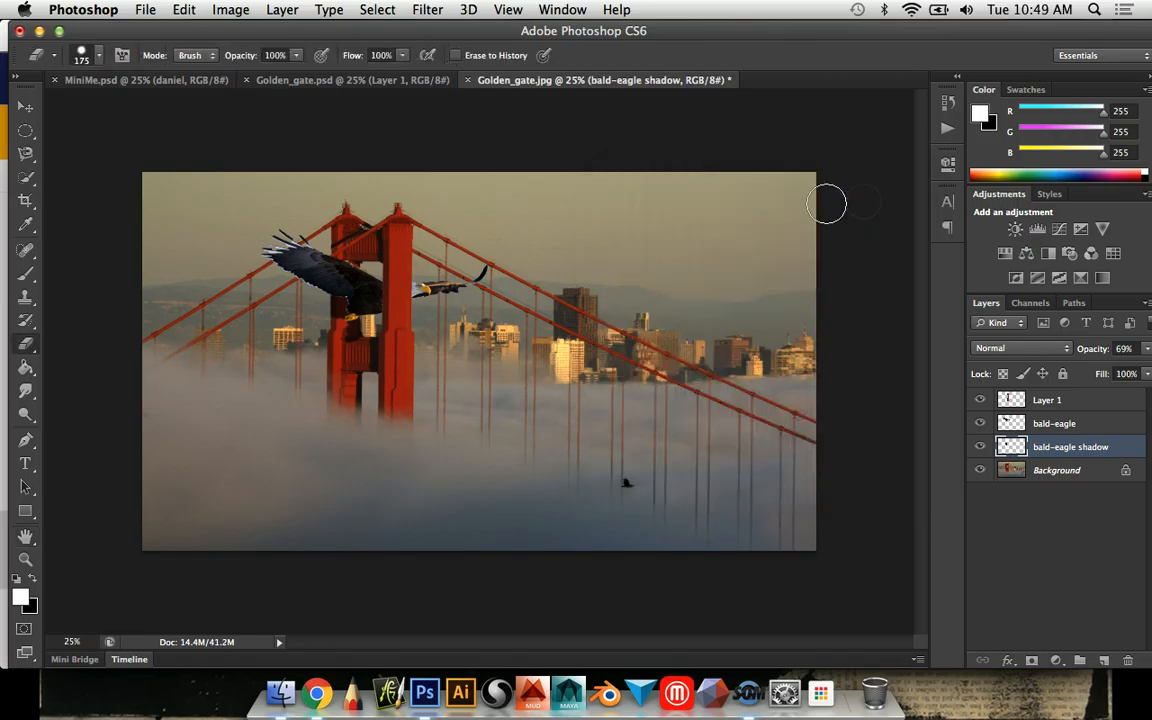